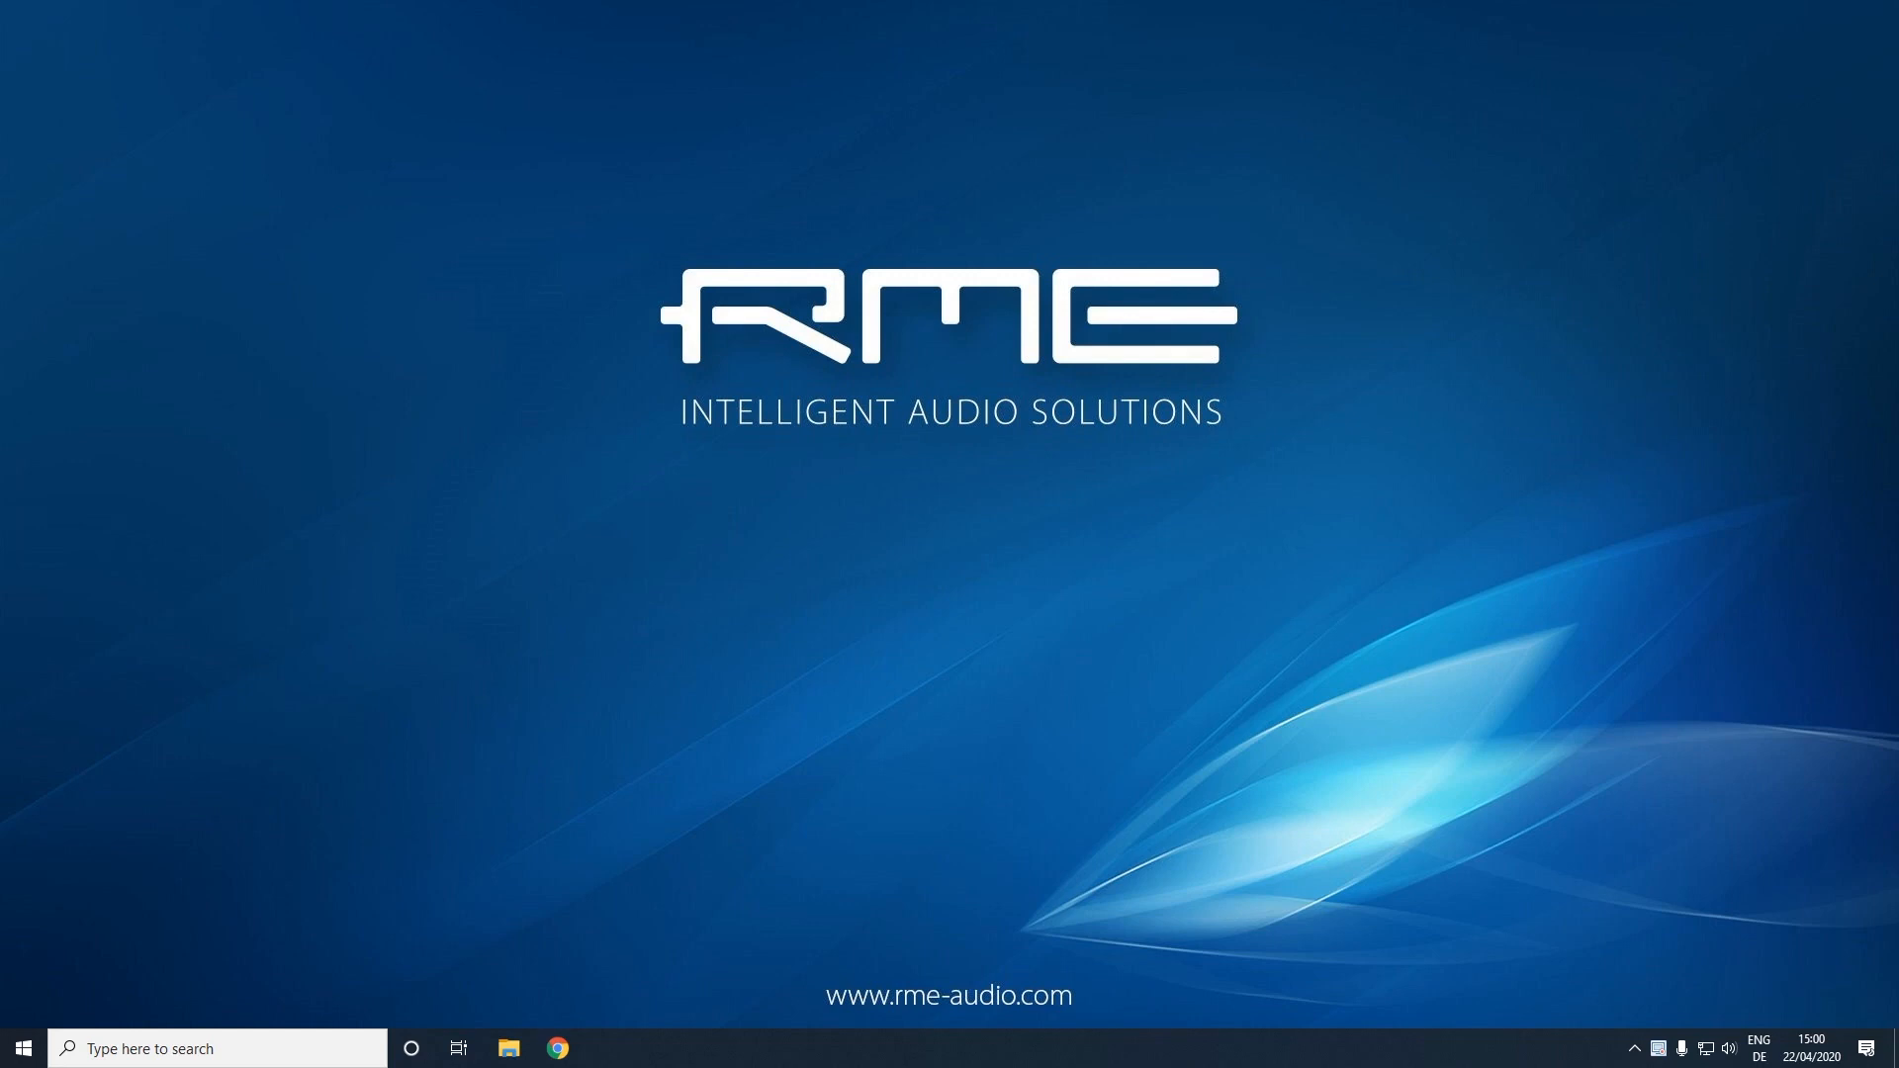
Launch Chrome from the taskbar onto the RME Audio downloads page
{"action": "left_click", "coordinate": [556, 1049]}
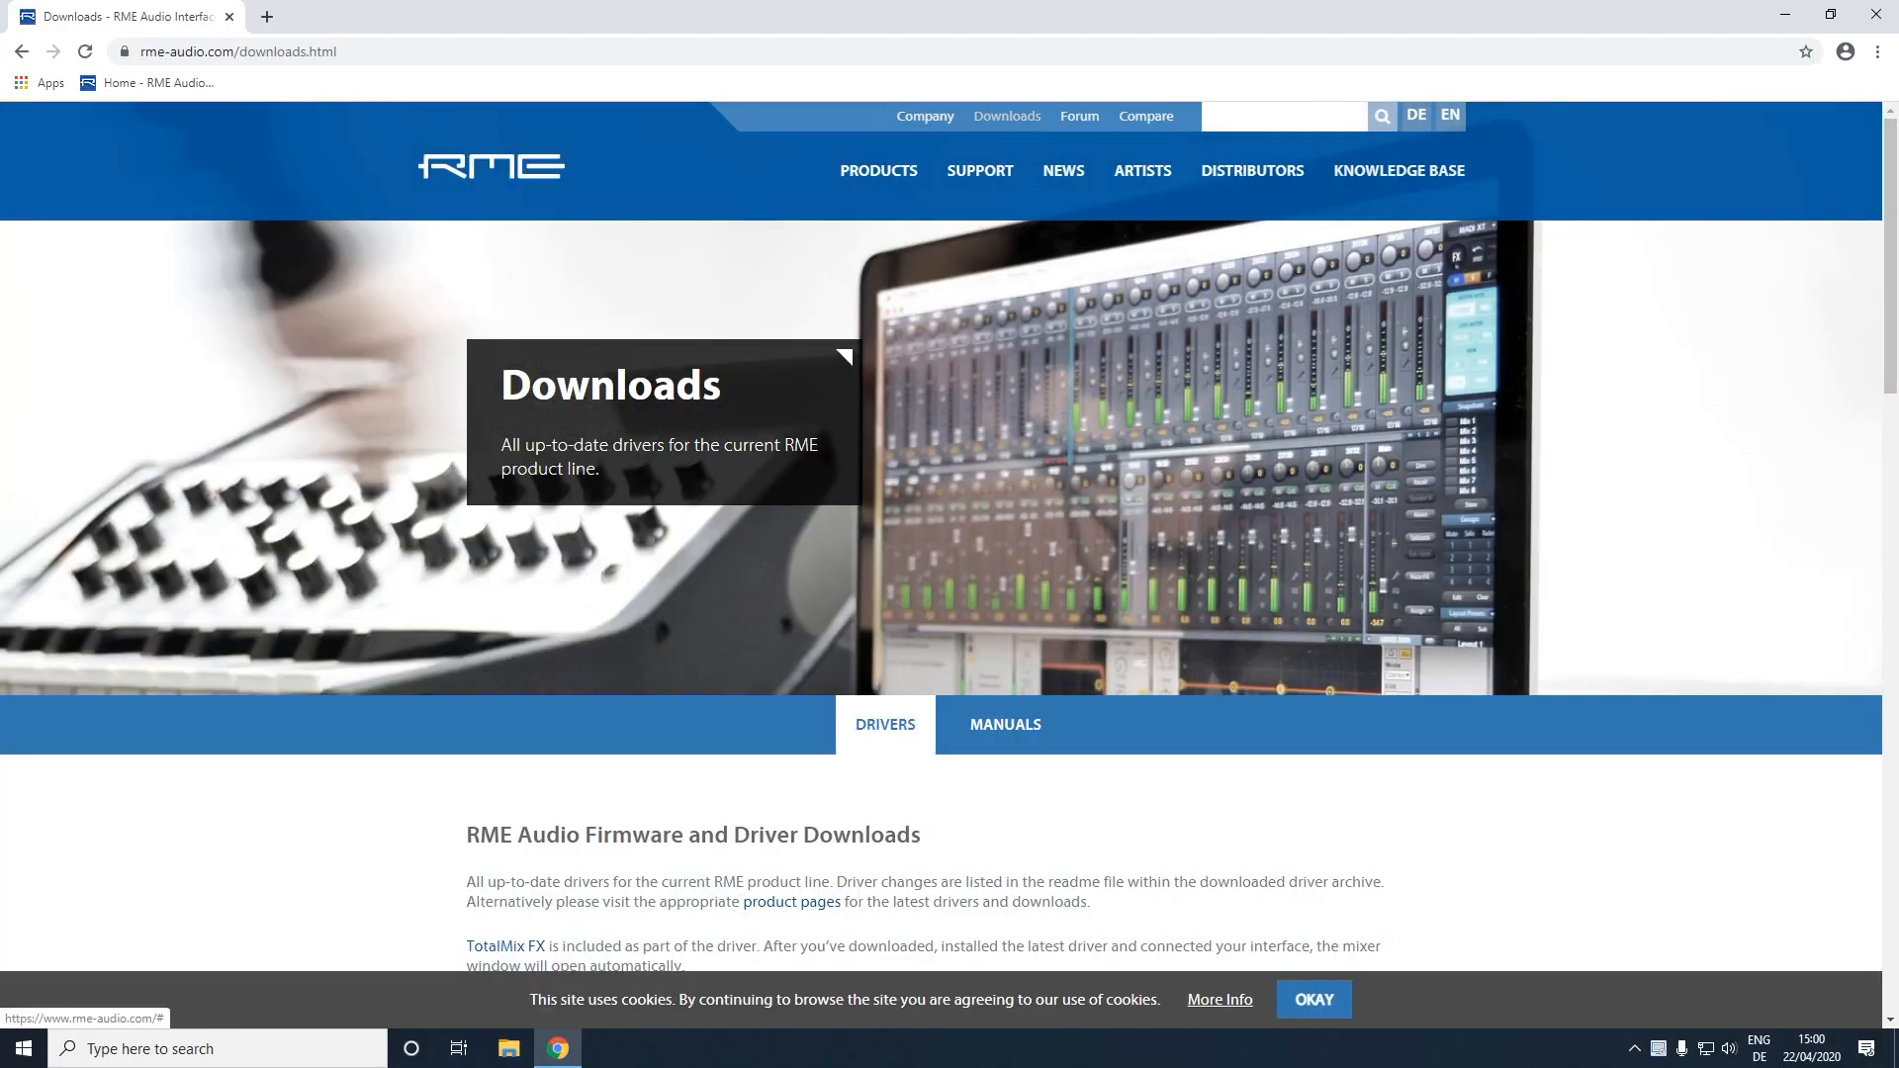
Filter to Fireface UFX+, Windows, Driver, USB and download driver_madiface_win_09716.zip
{"action": "scroll", "scroll_direction": "down", "scroll_amount": 3}
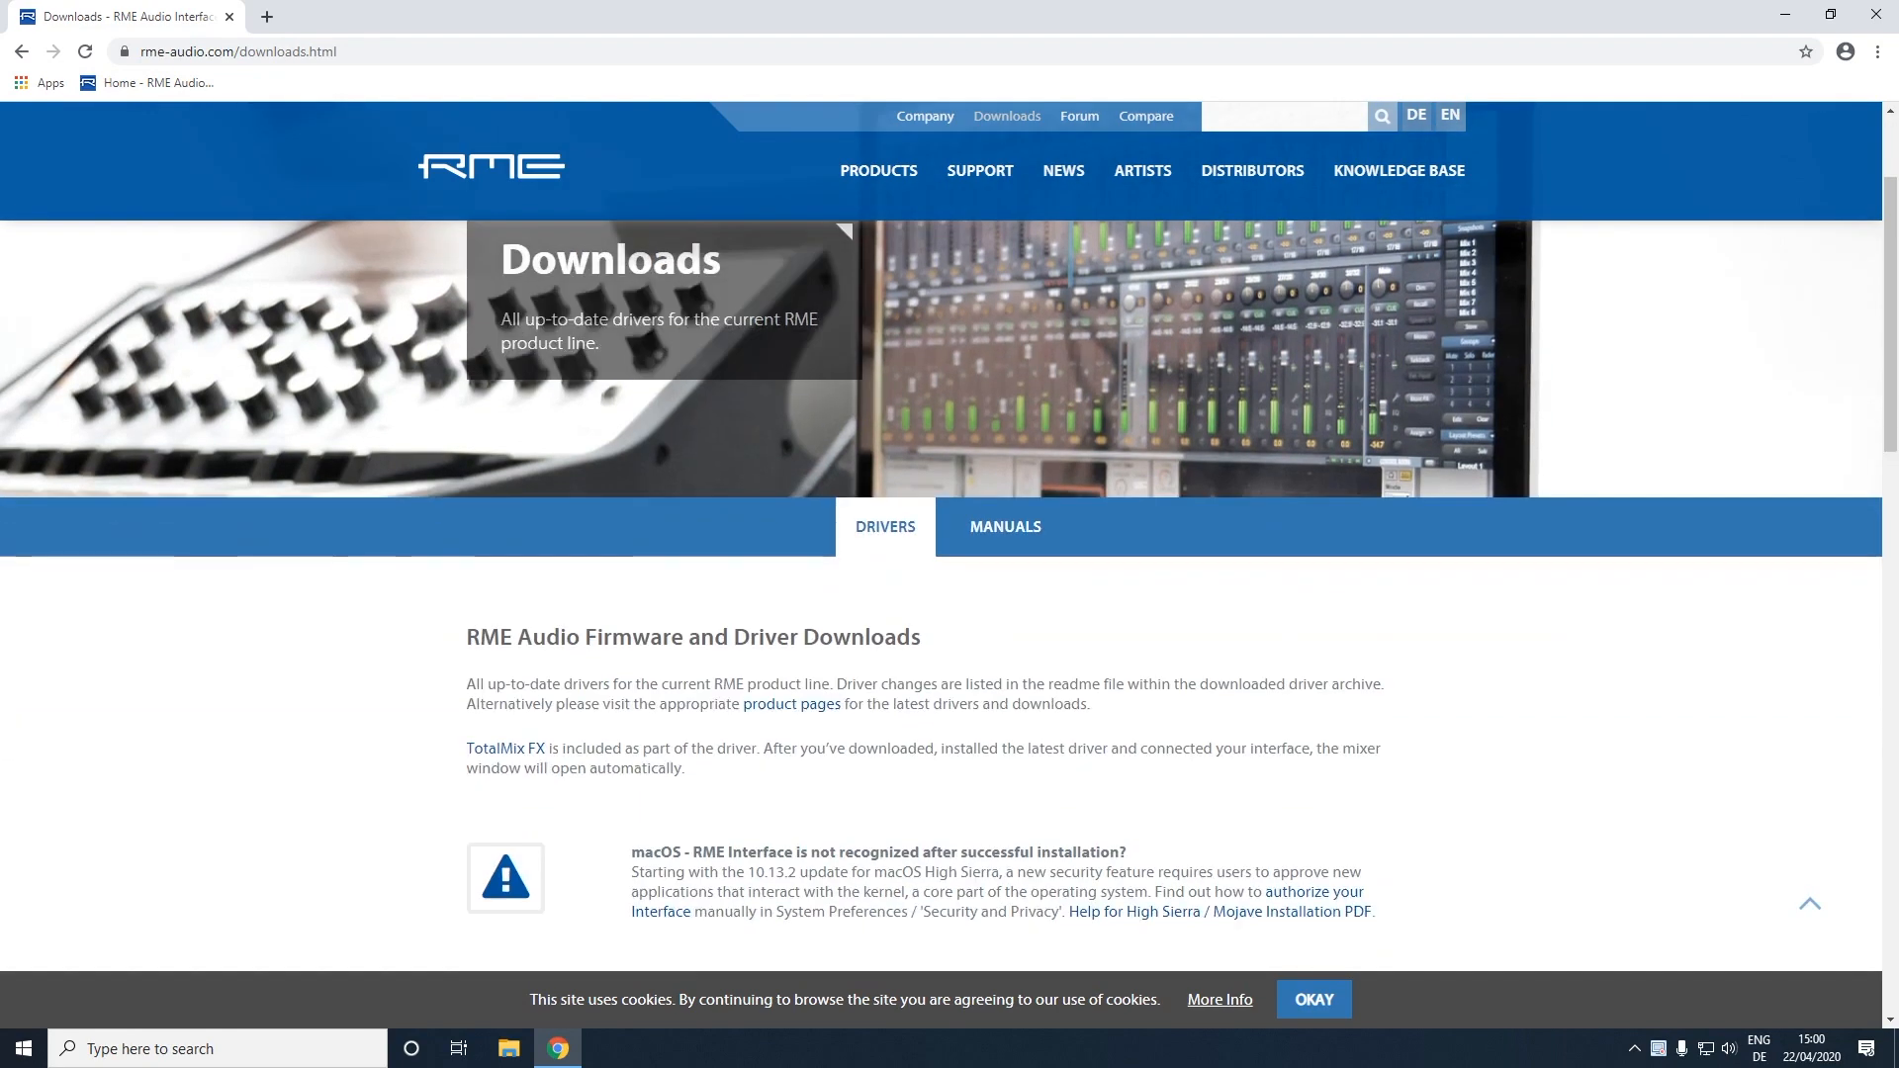
{"action": "scroll", "scroll_direction": "down", "scroll_amount": 3}
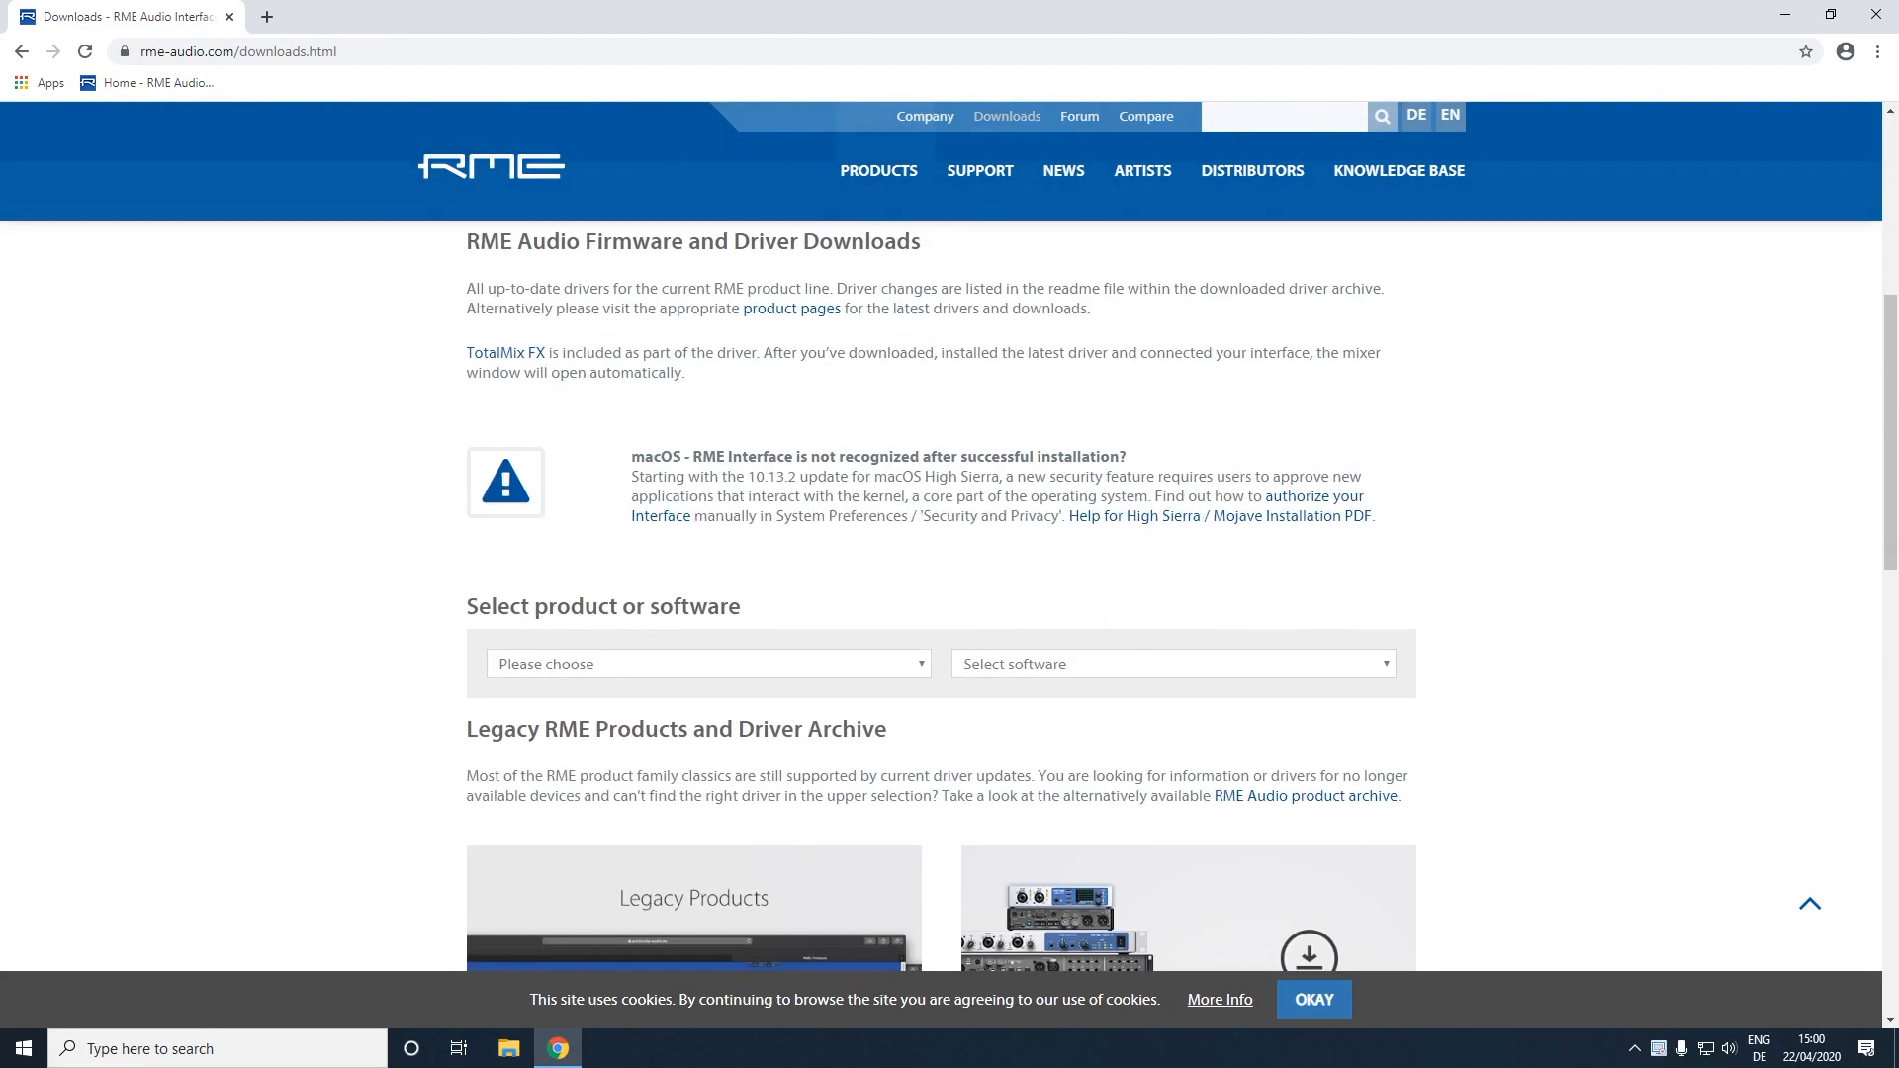
{"action": "left_click", "coordinate": [707, 665]}
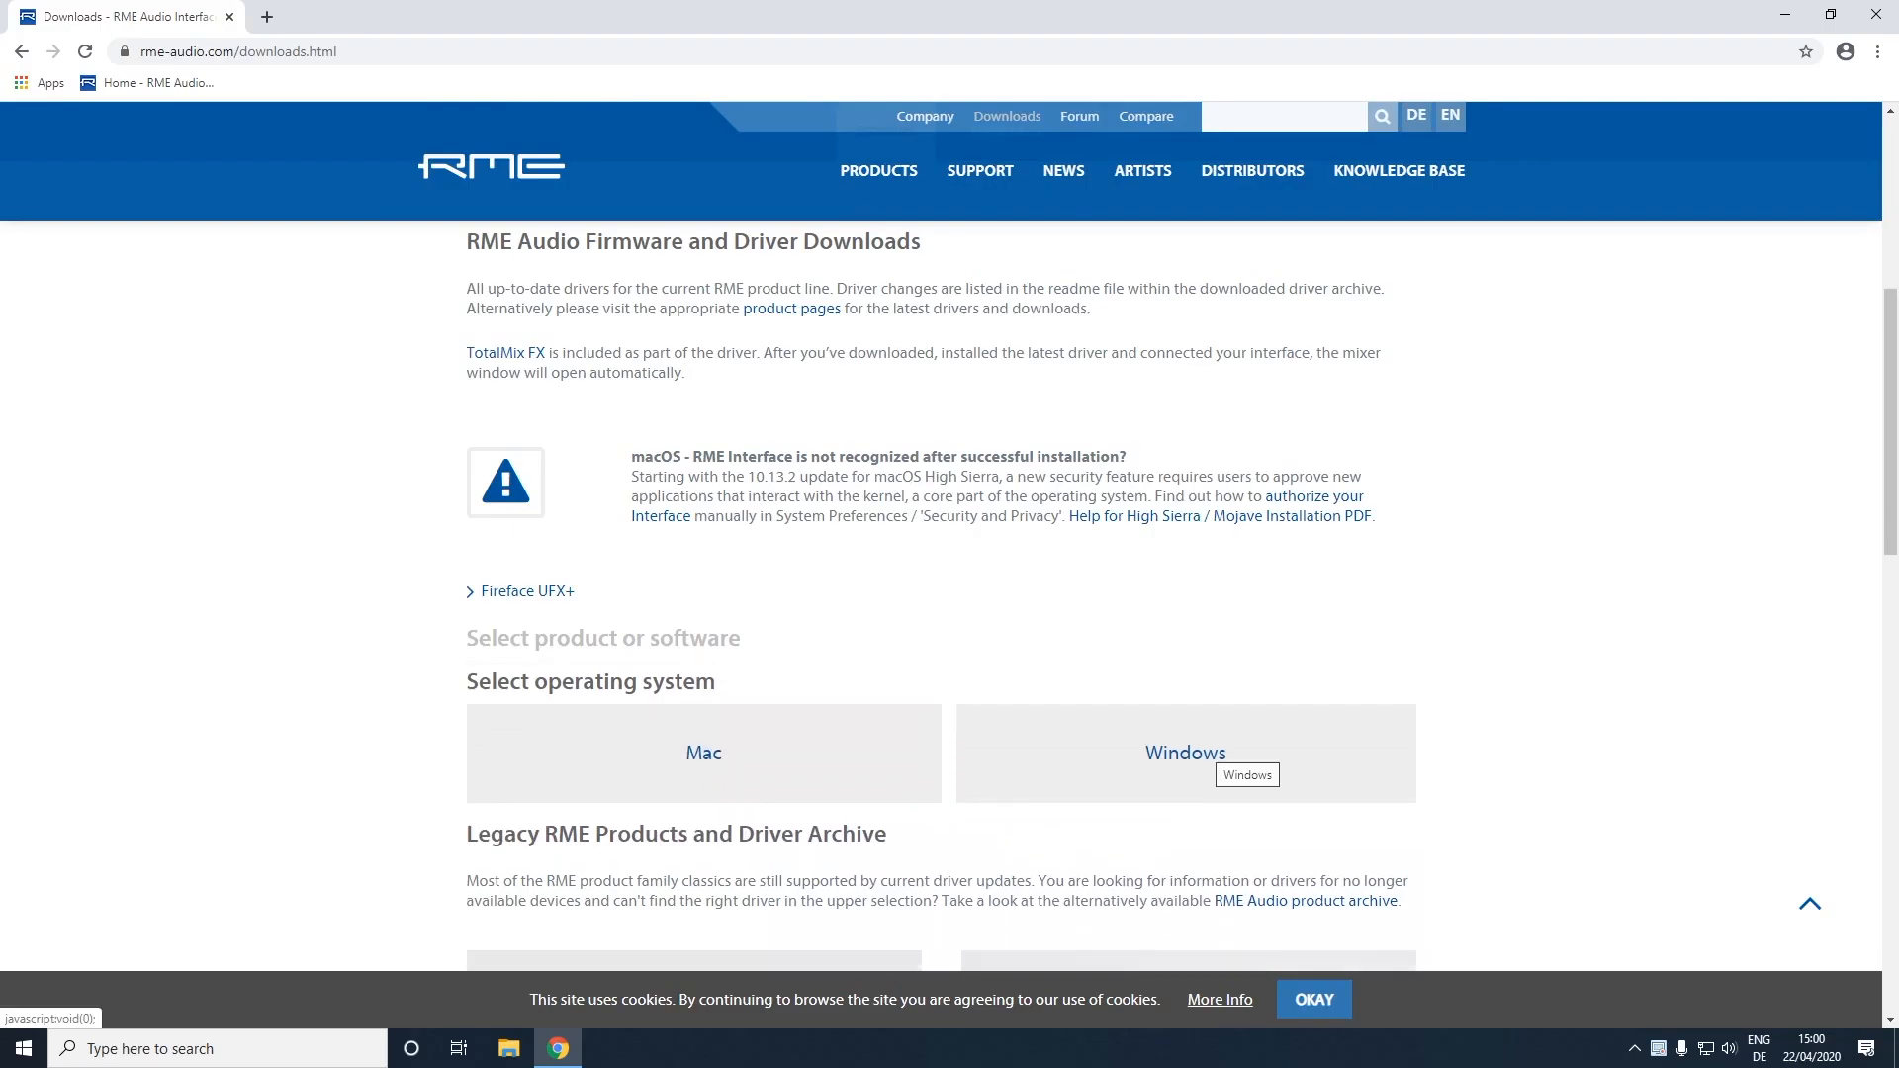
{"action": "left_click", "coordinate": [1183, 752]}
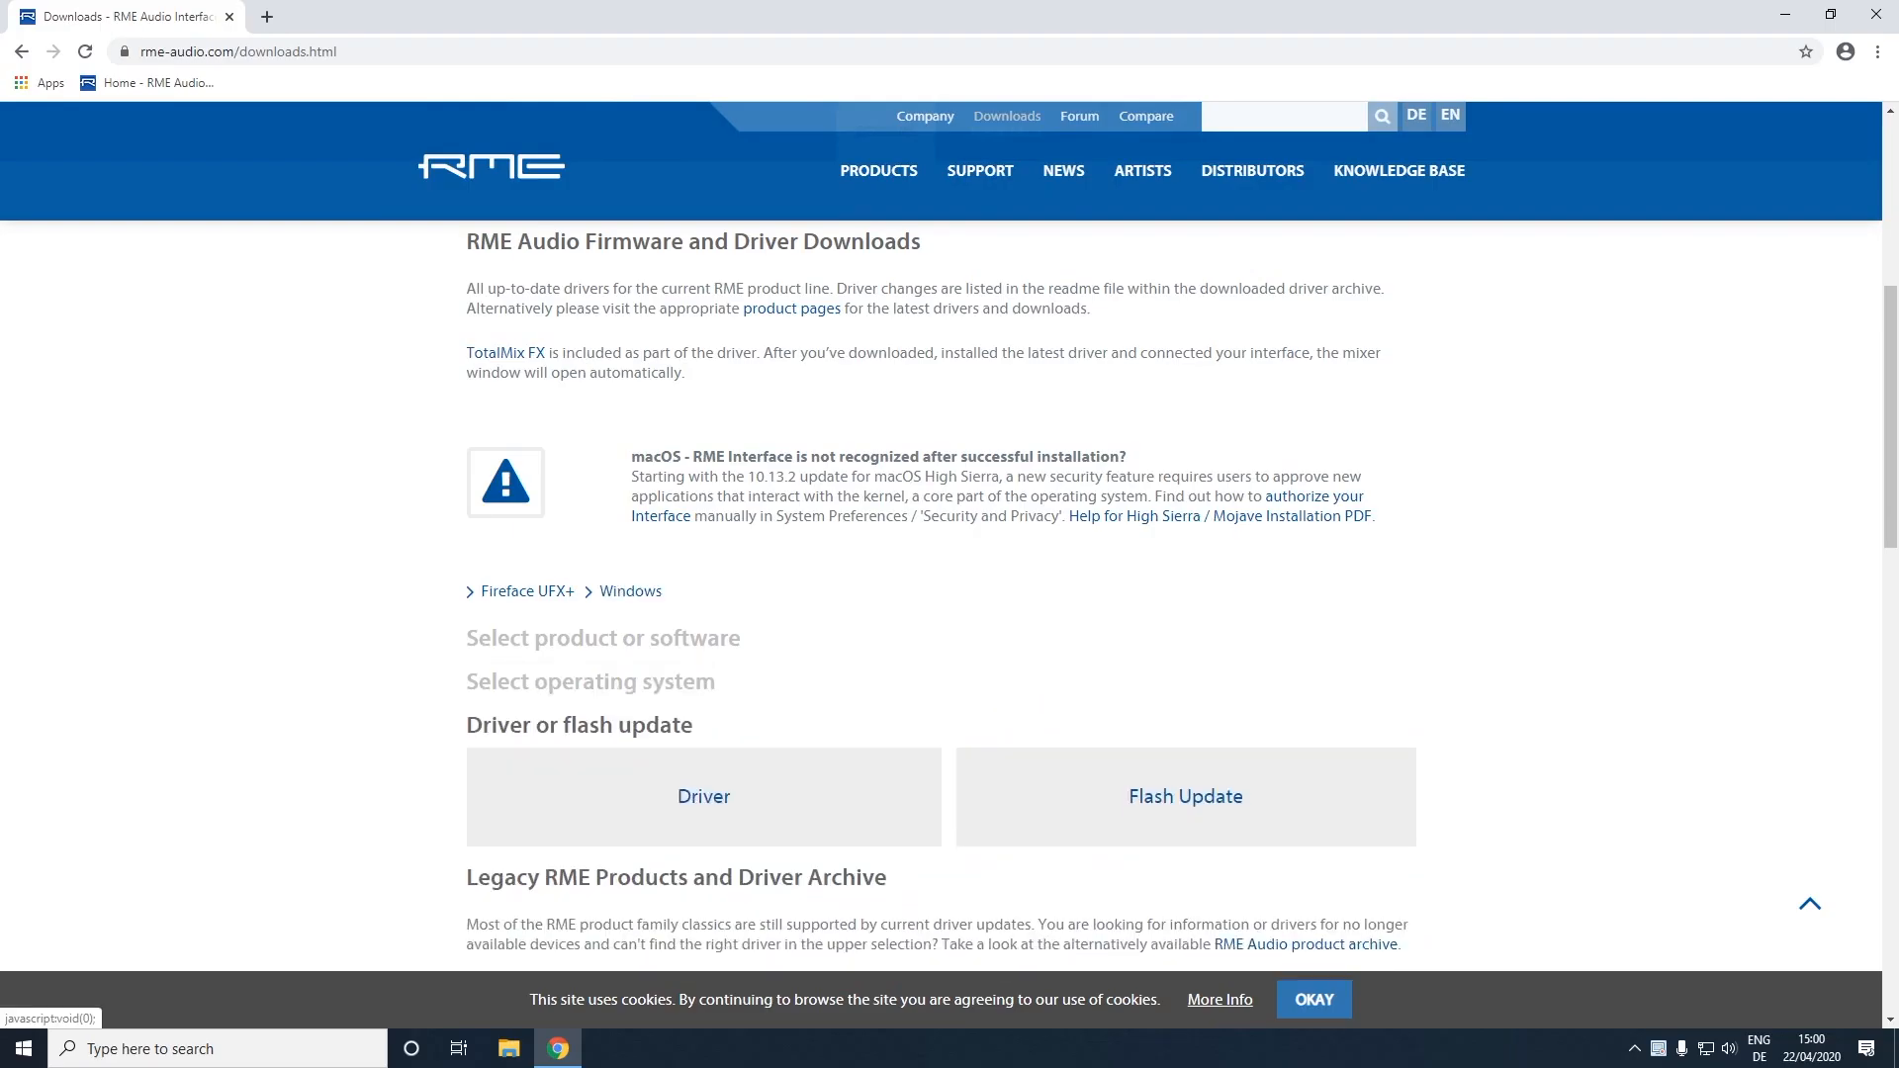
{"action": "scroll", "scroll_direction": "down", "scroll_amount": 3}
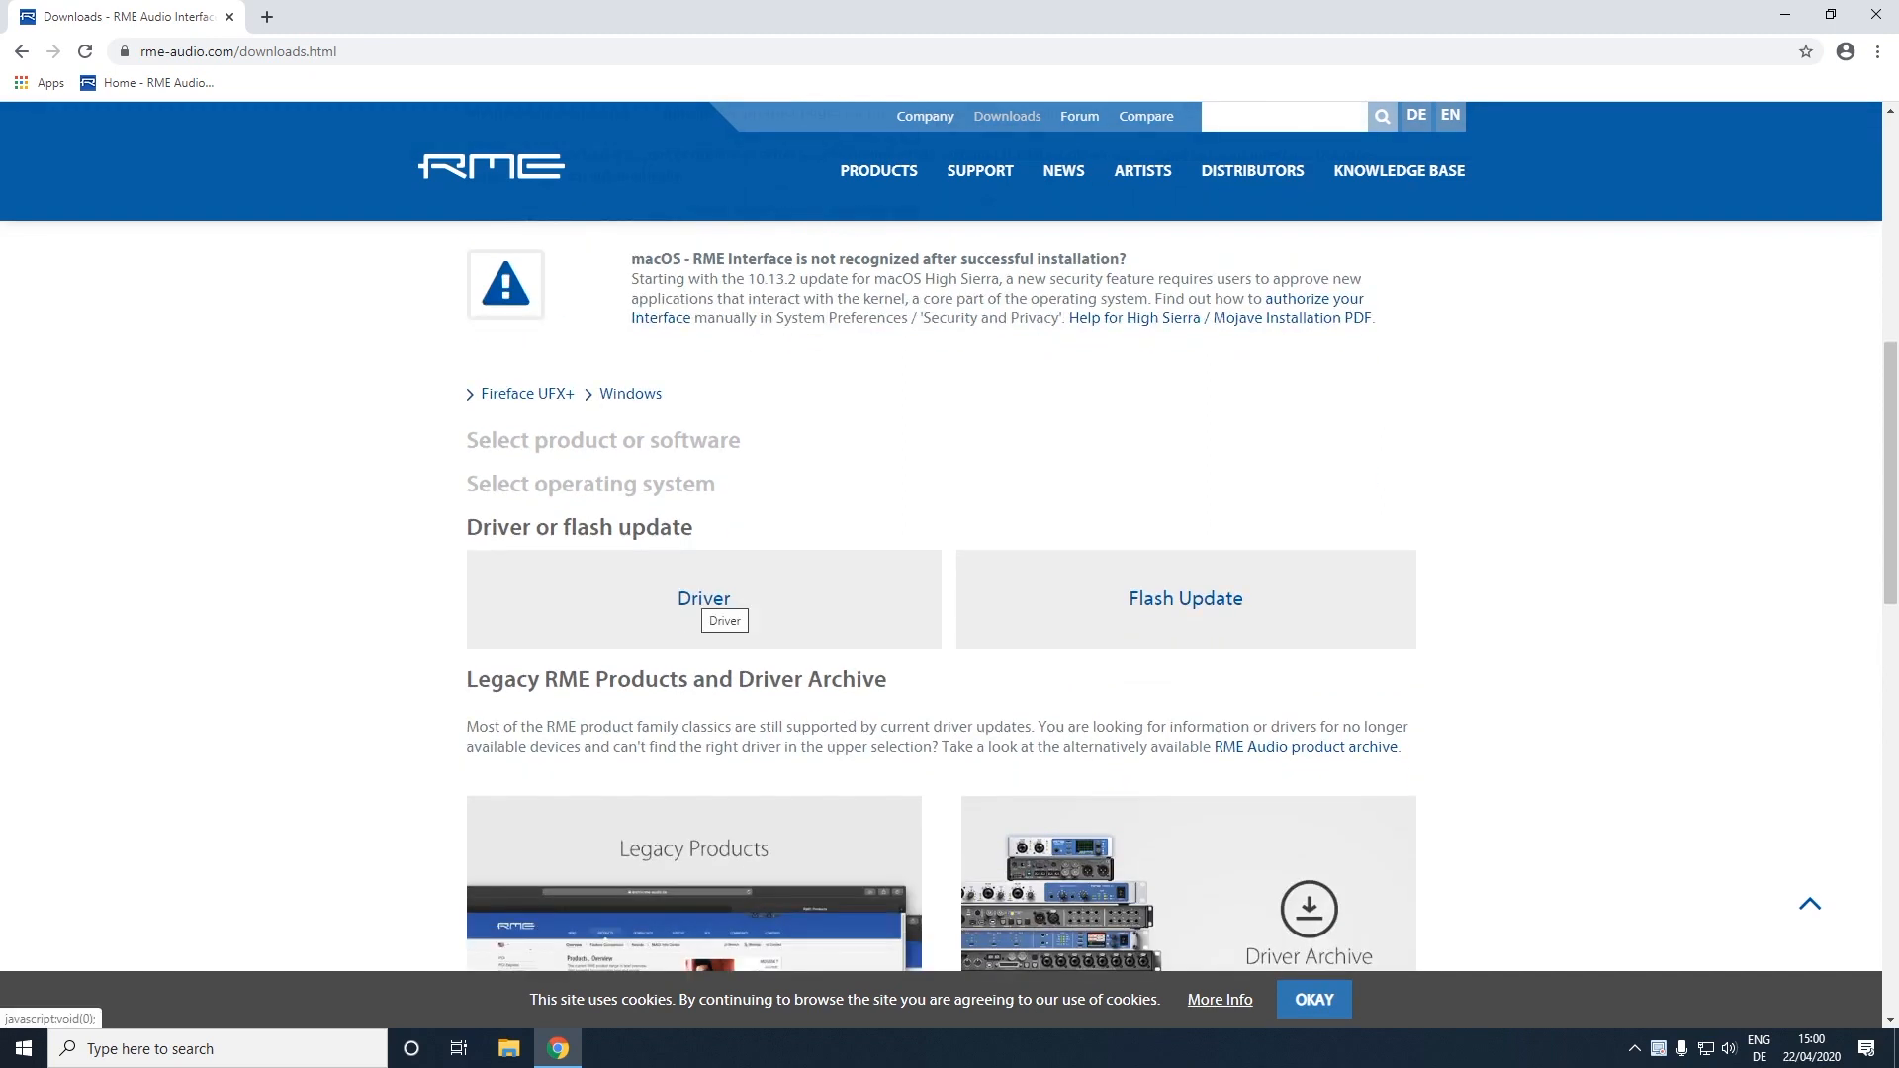
{"action": "left_click", "coordinate": [702, 597]}
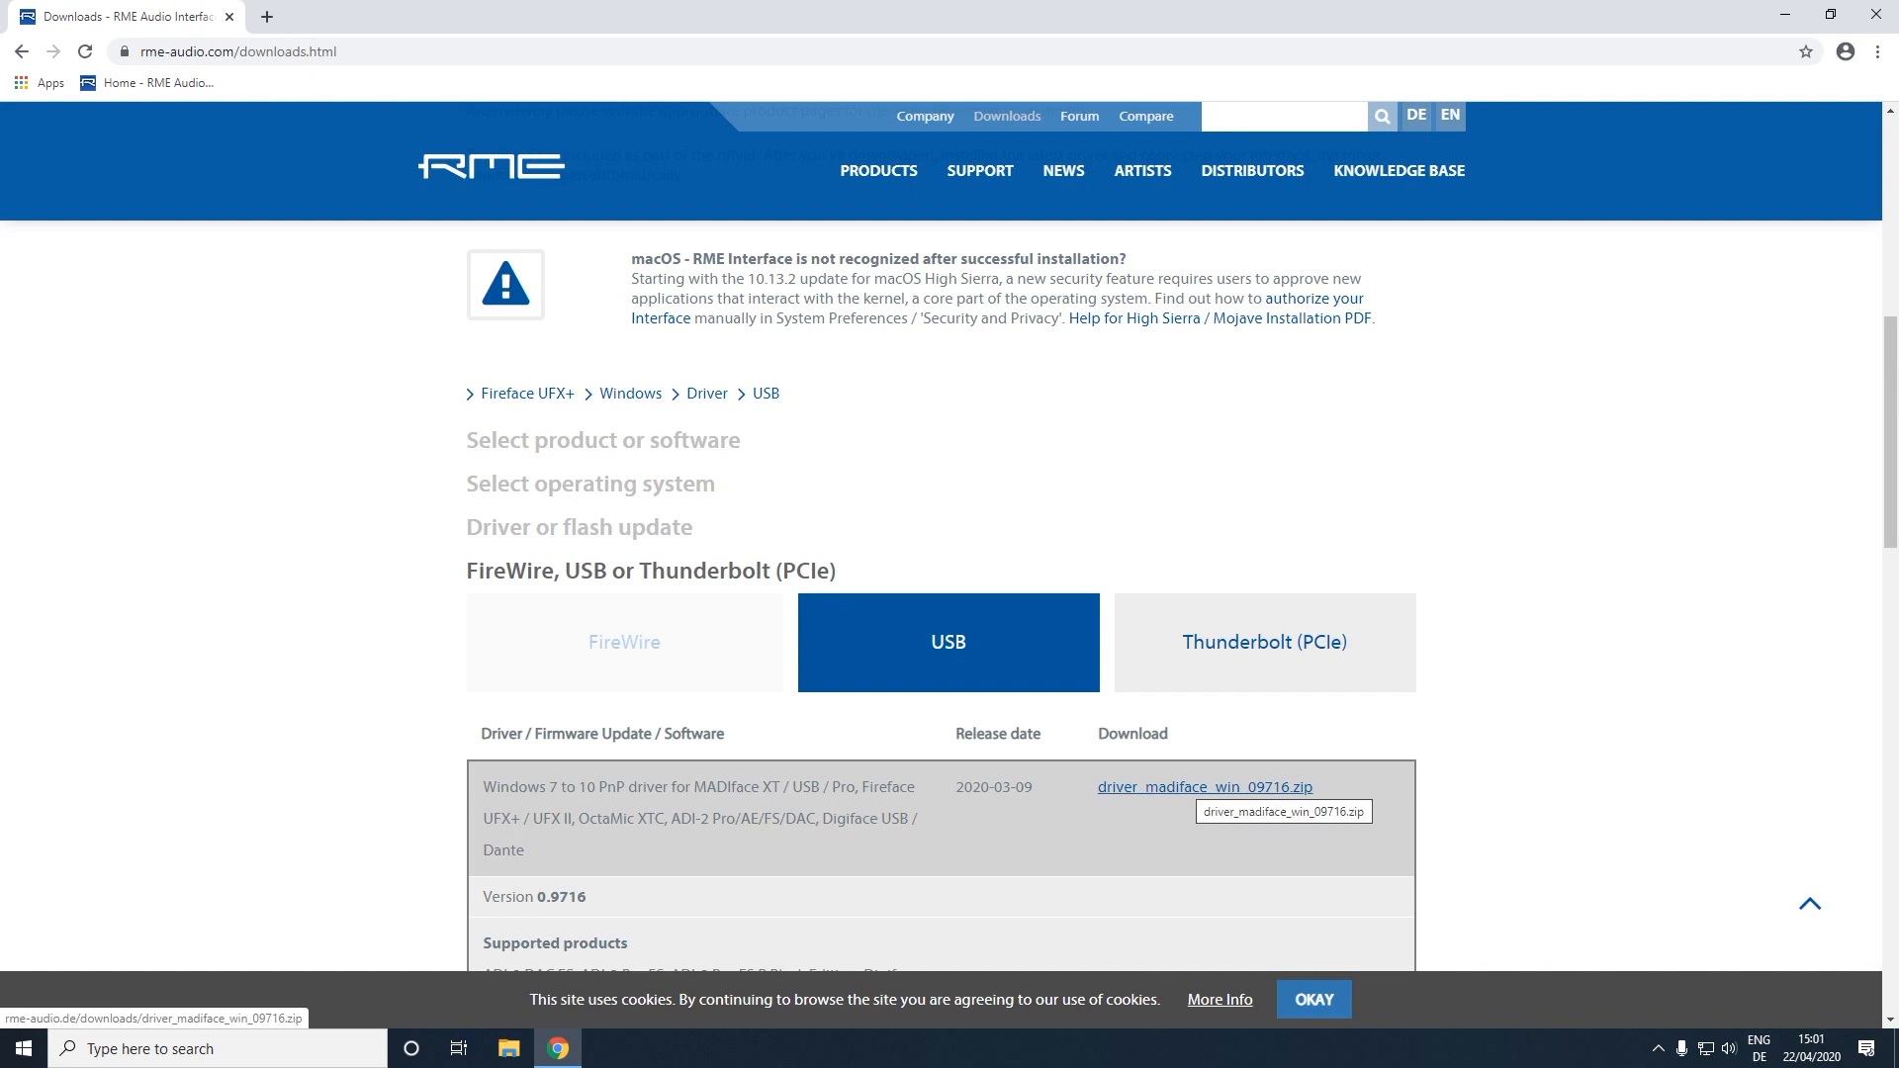
{"action": "left_click", "coordinate": [1203, 788]}
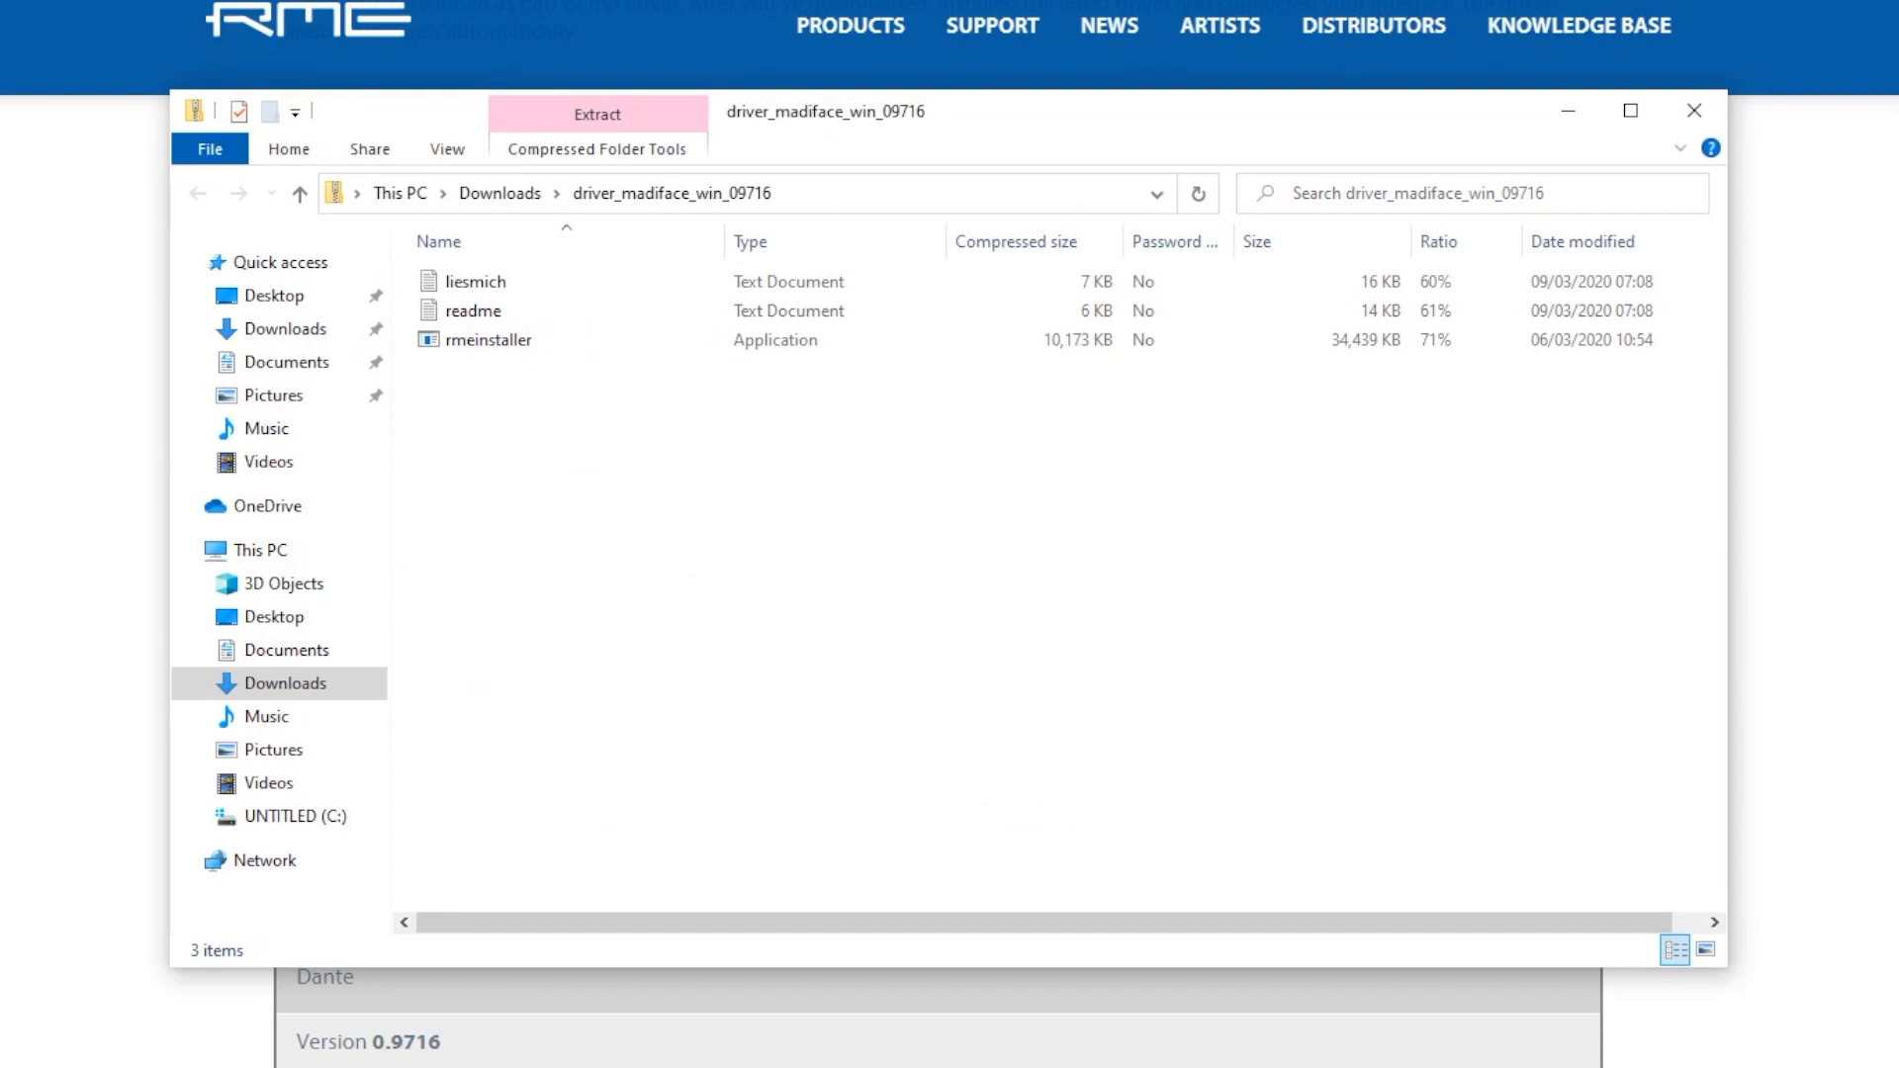
Run rmeinstaller from the zip, choosing Run anyway in the SmartScreen warning
{"action": "double_click", "coordinate": [491, 341]}
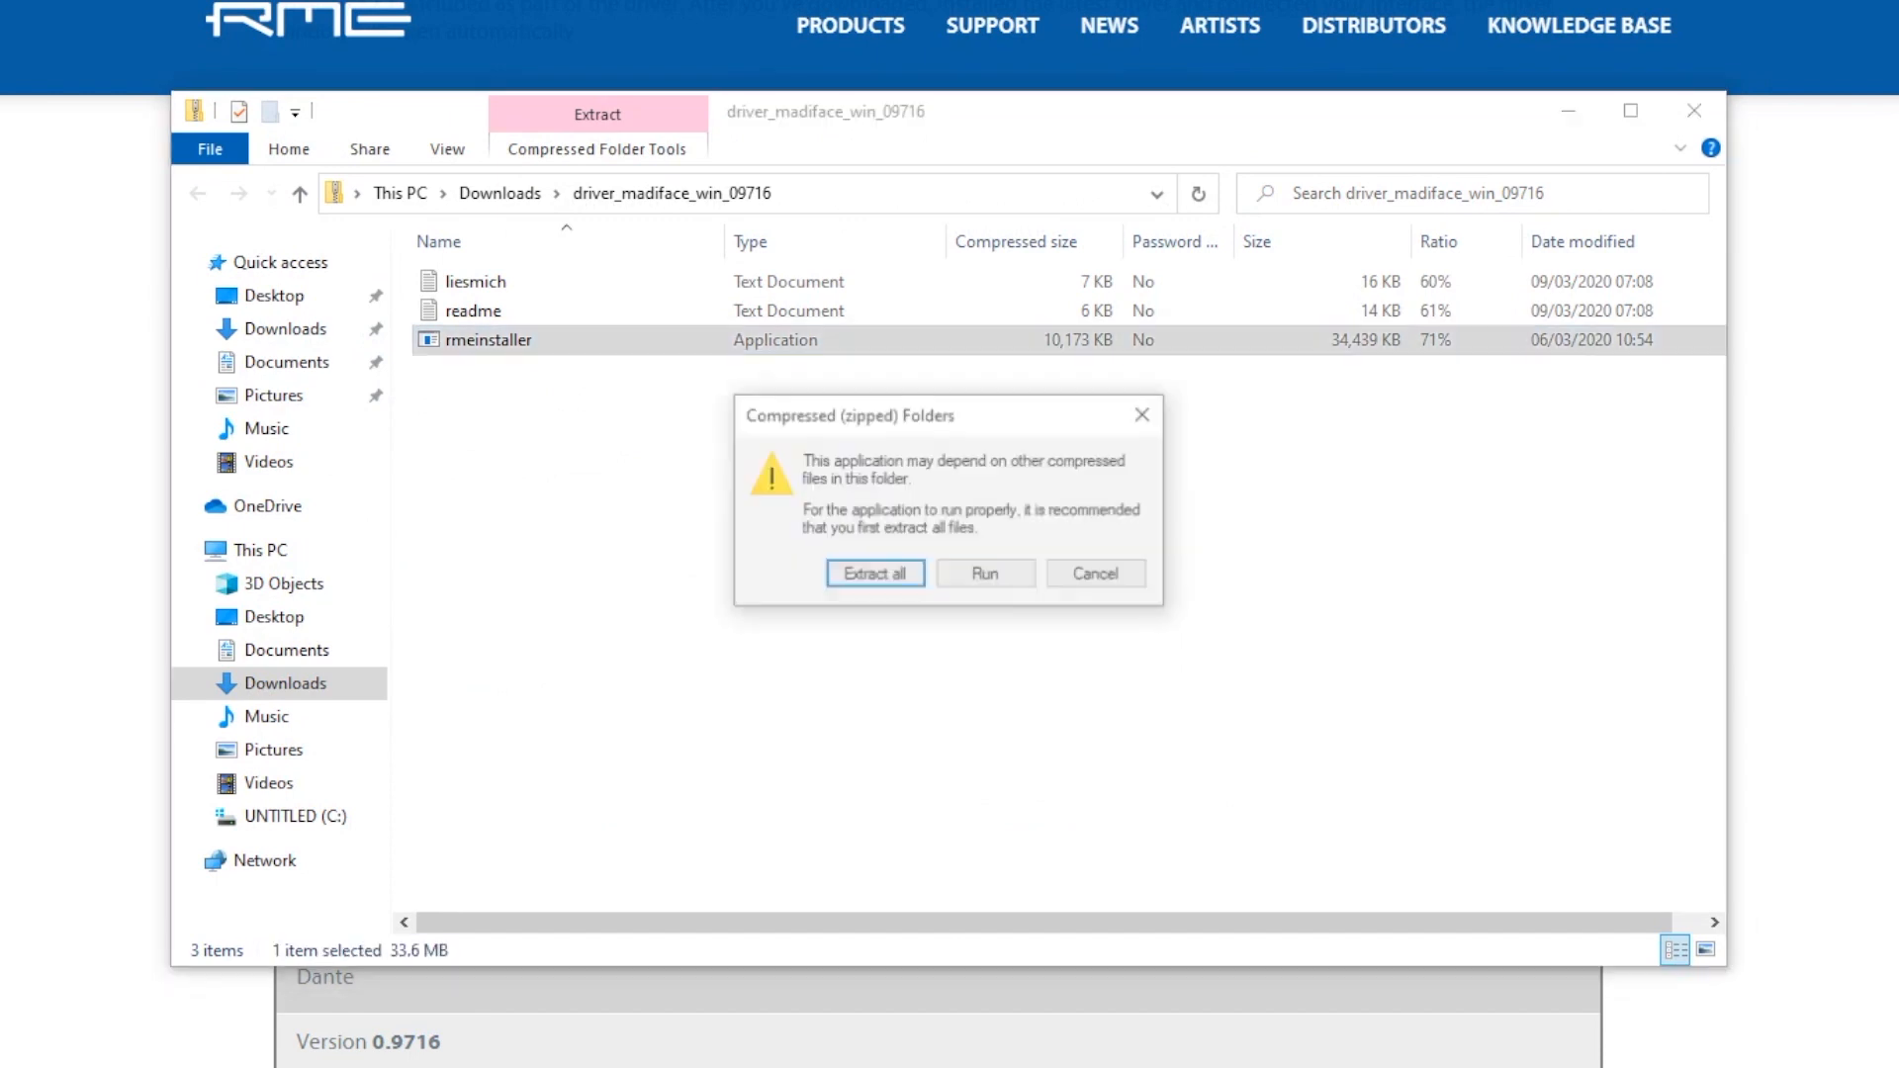
{"action": "left_click", "coordinate": [985, 574]}
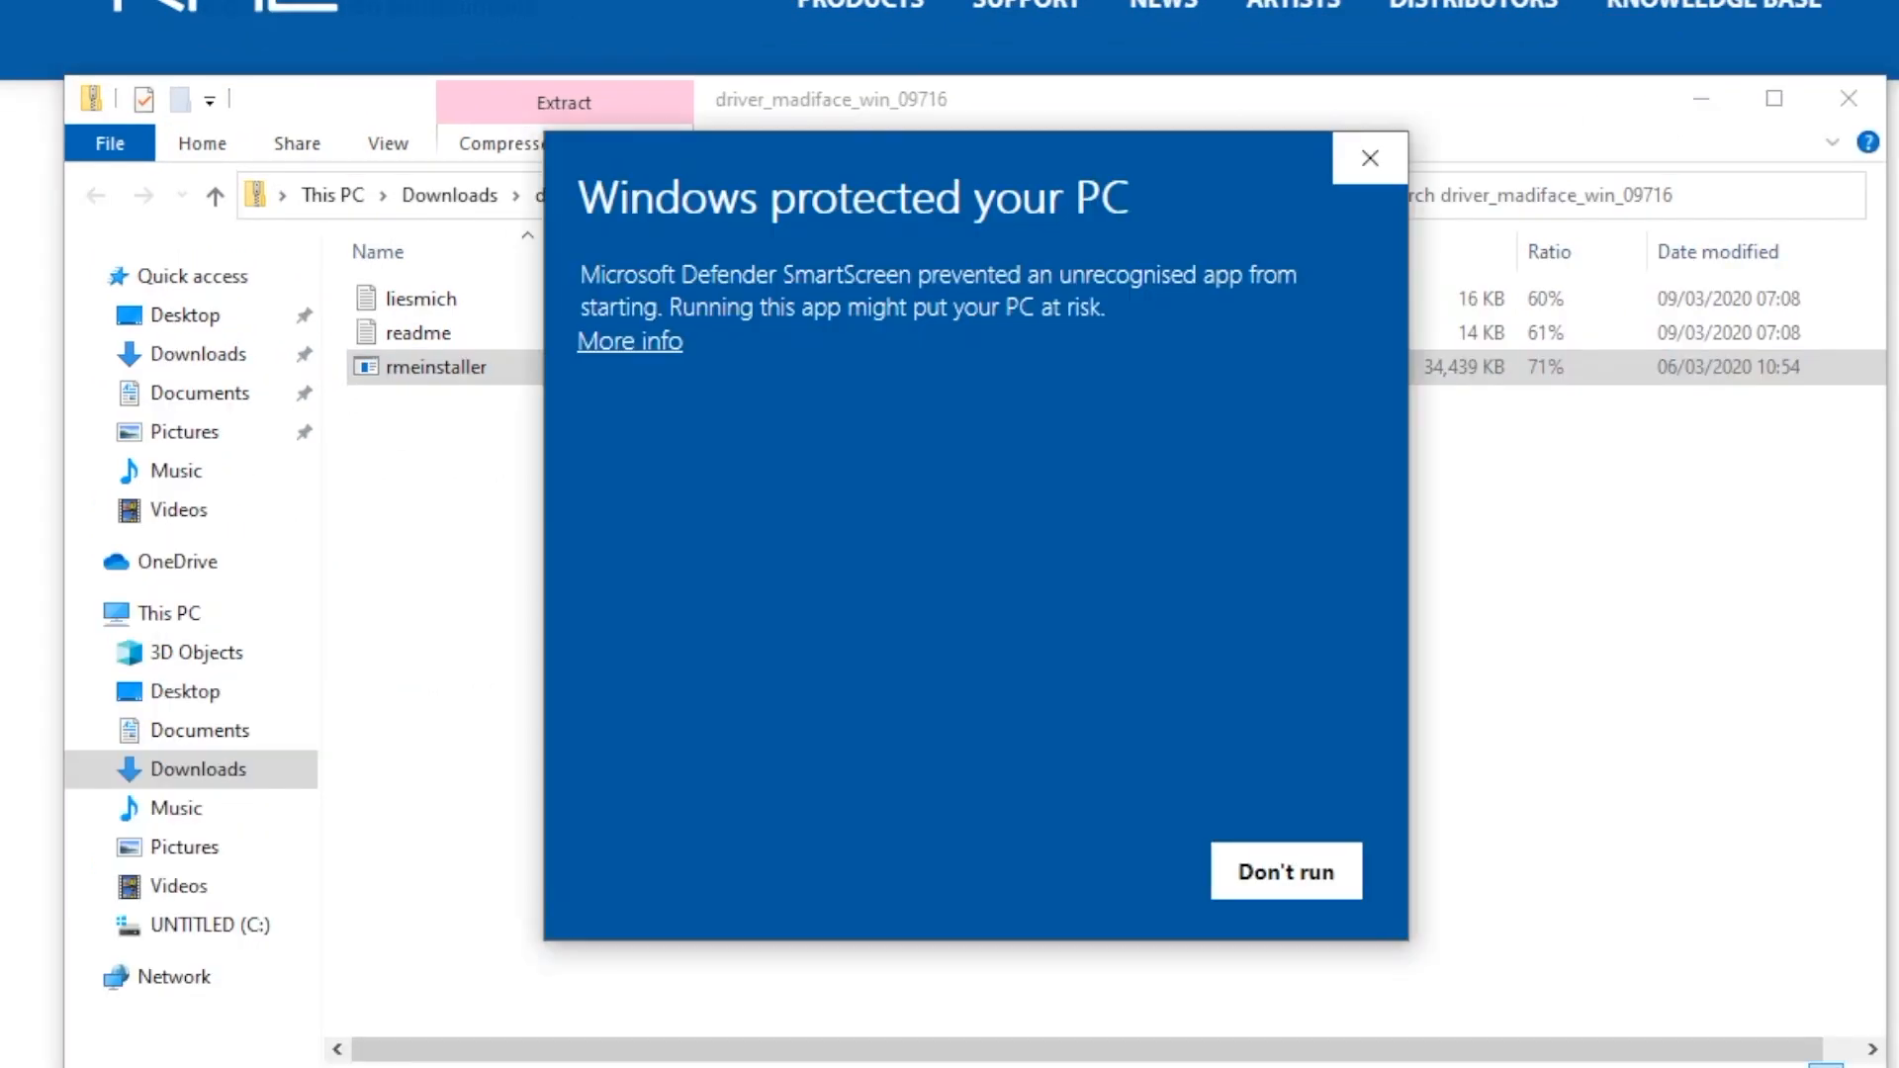
{"action": "left_click", "coordinate": [629, 341]}
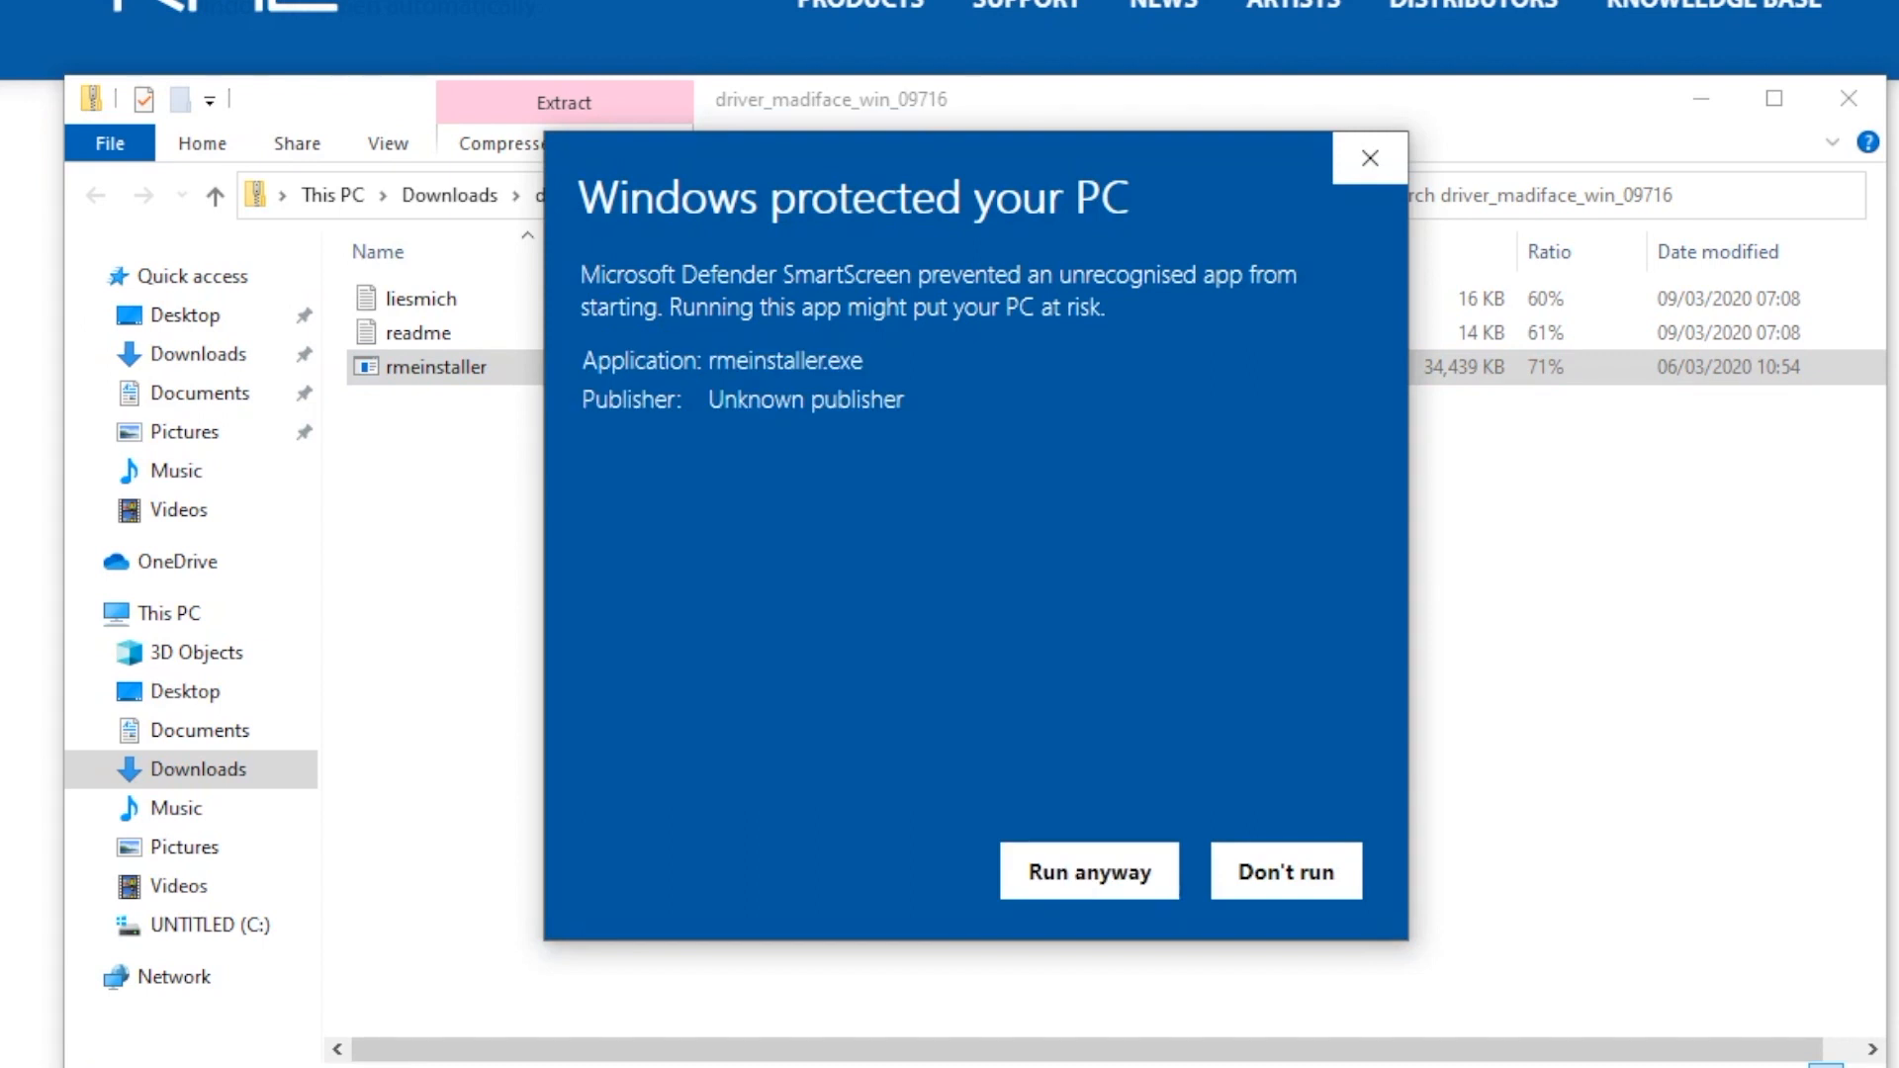
{"action": "left_click", "coordinate": [1086, 870]}
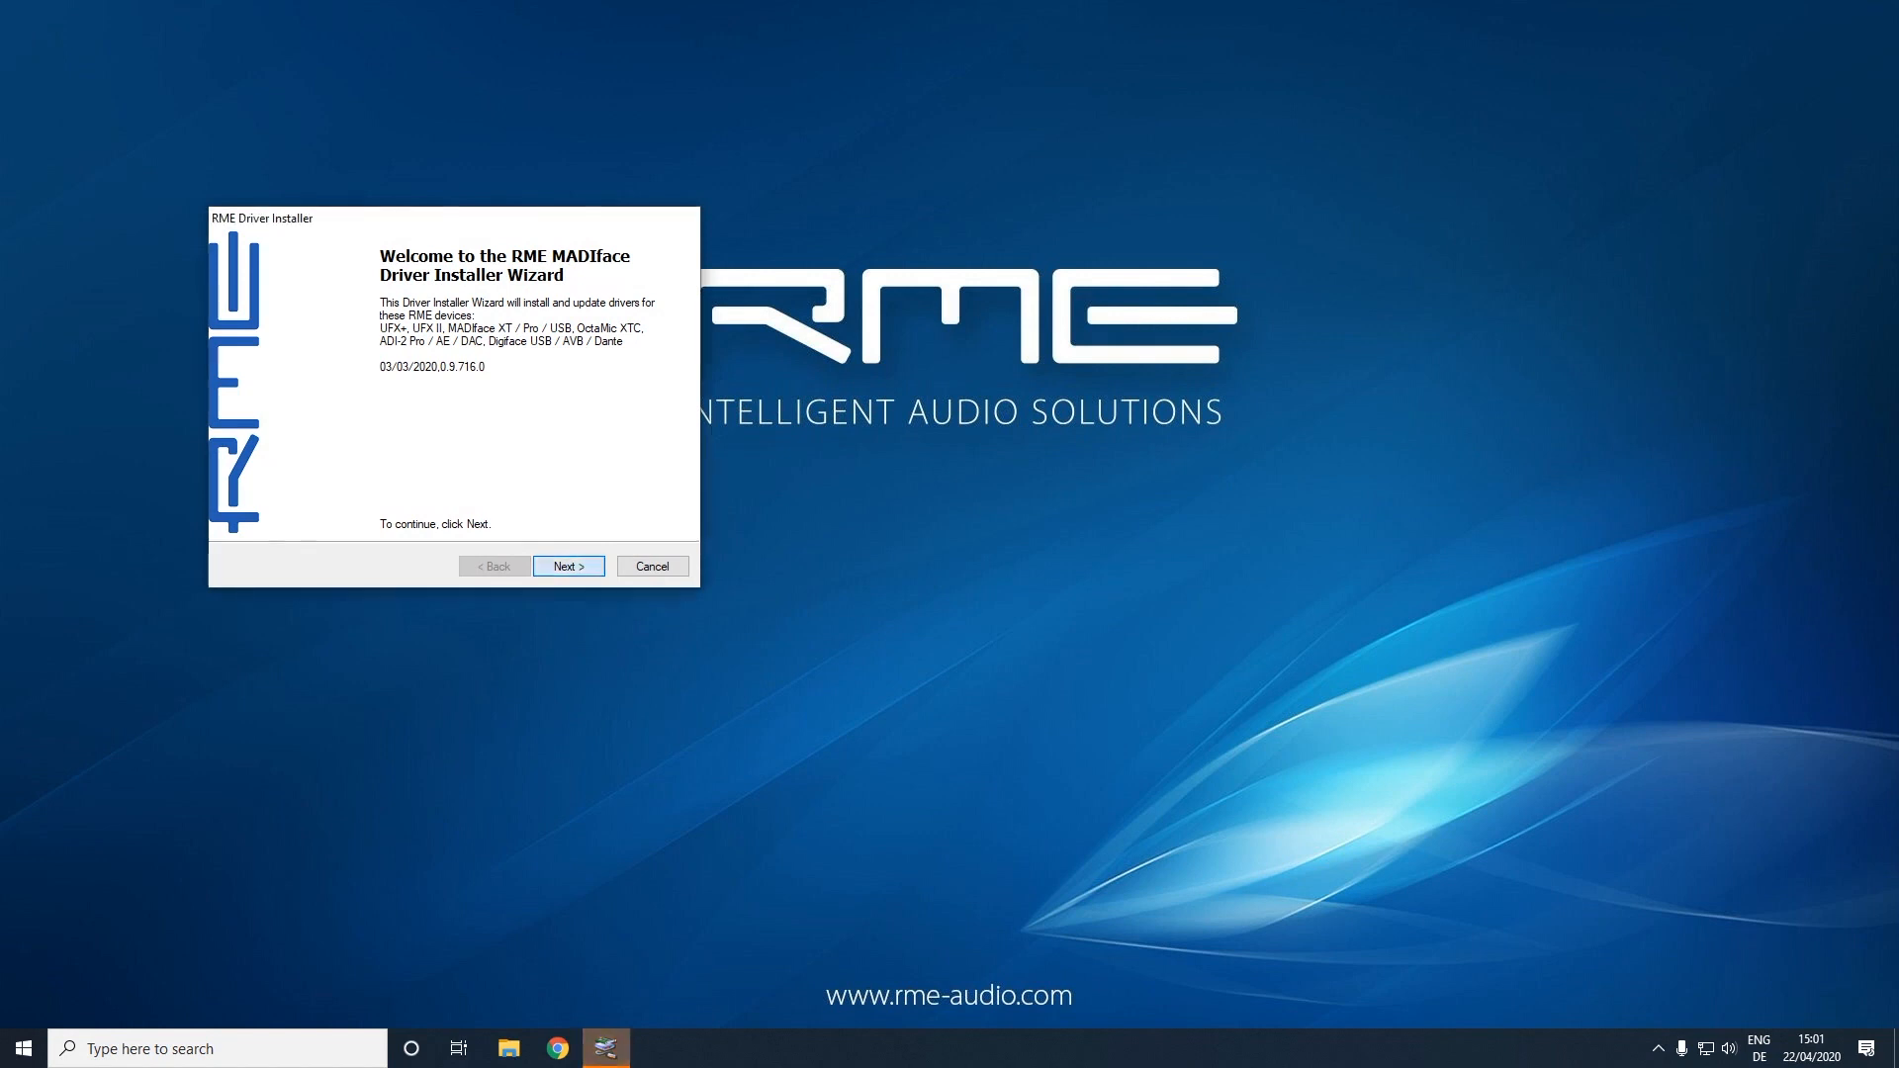
Advance through the MADIface Driver Installer Wizard until installation finishes
{"action": "left_click", "coordinate": [568, 566]}
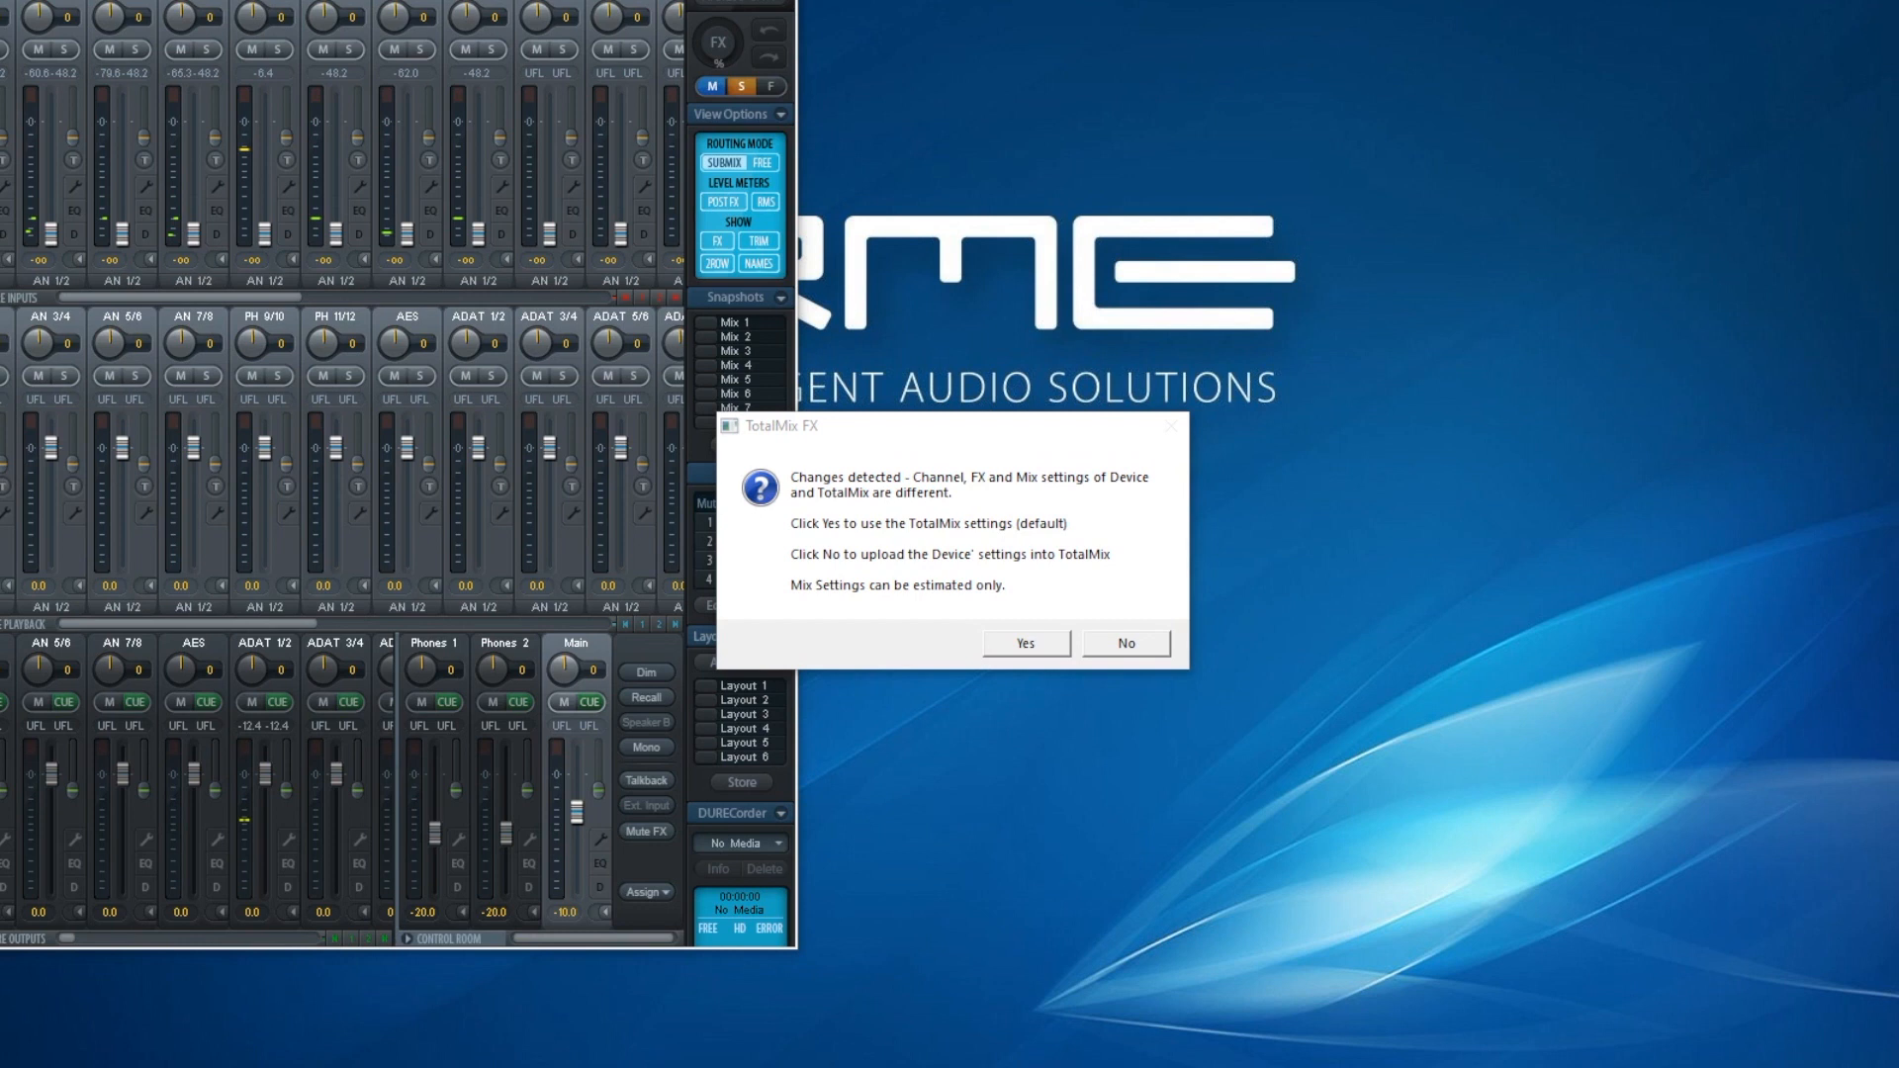
Answer Yes to keep TotalMix settings, then reach Windows Settings via the tray icons
{"action": "left_click", "coordinate": [1022, 641]}
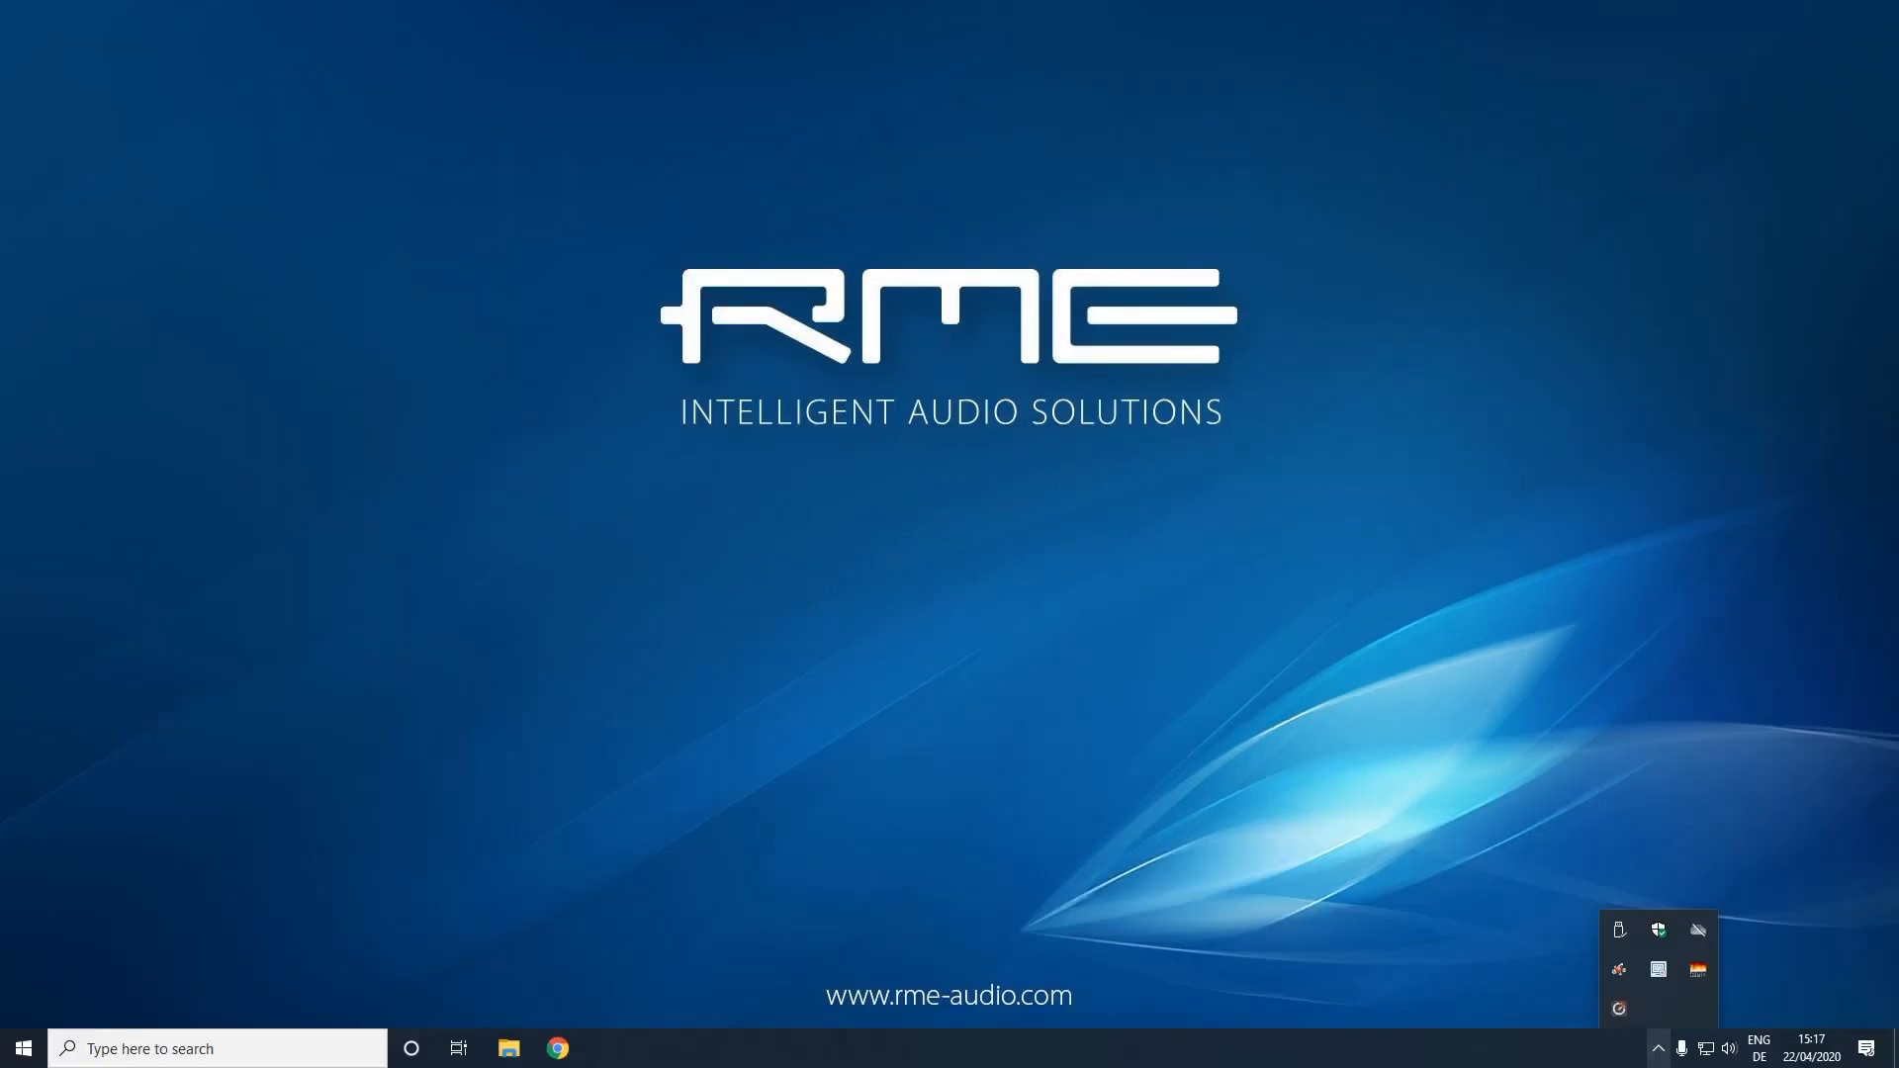
{"action": "left_click", "coordinate": [605, 1048]}
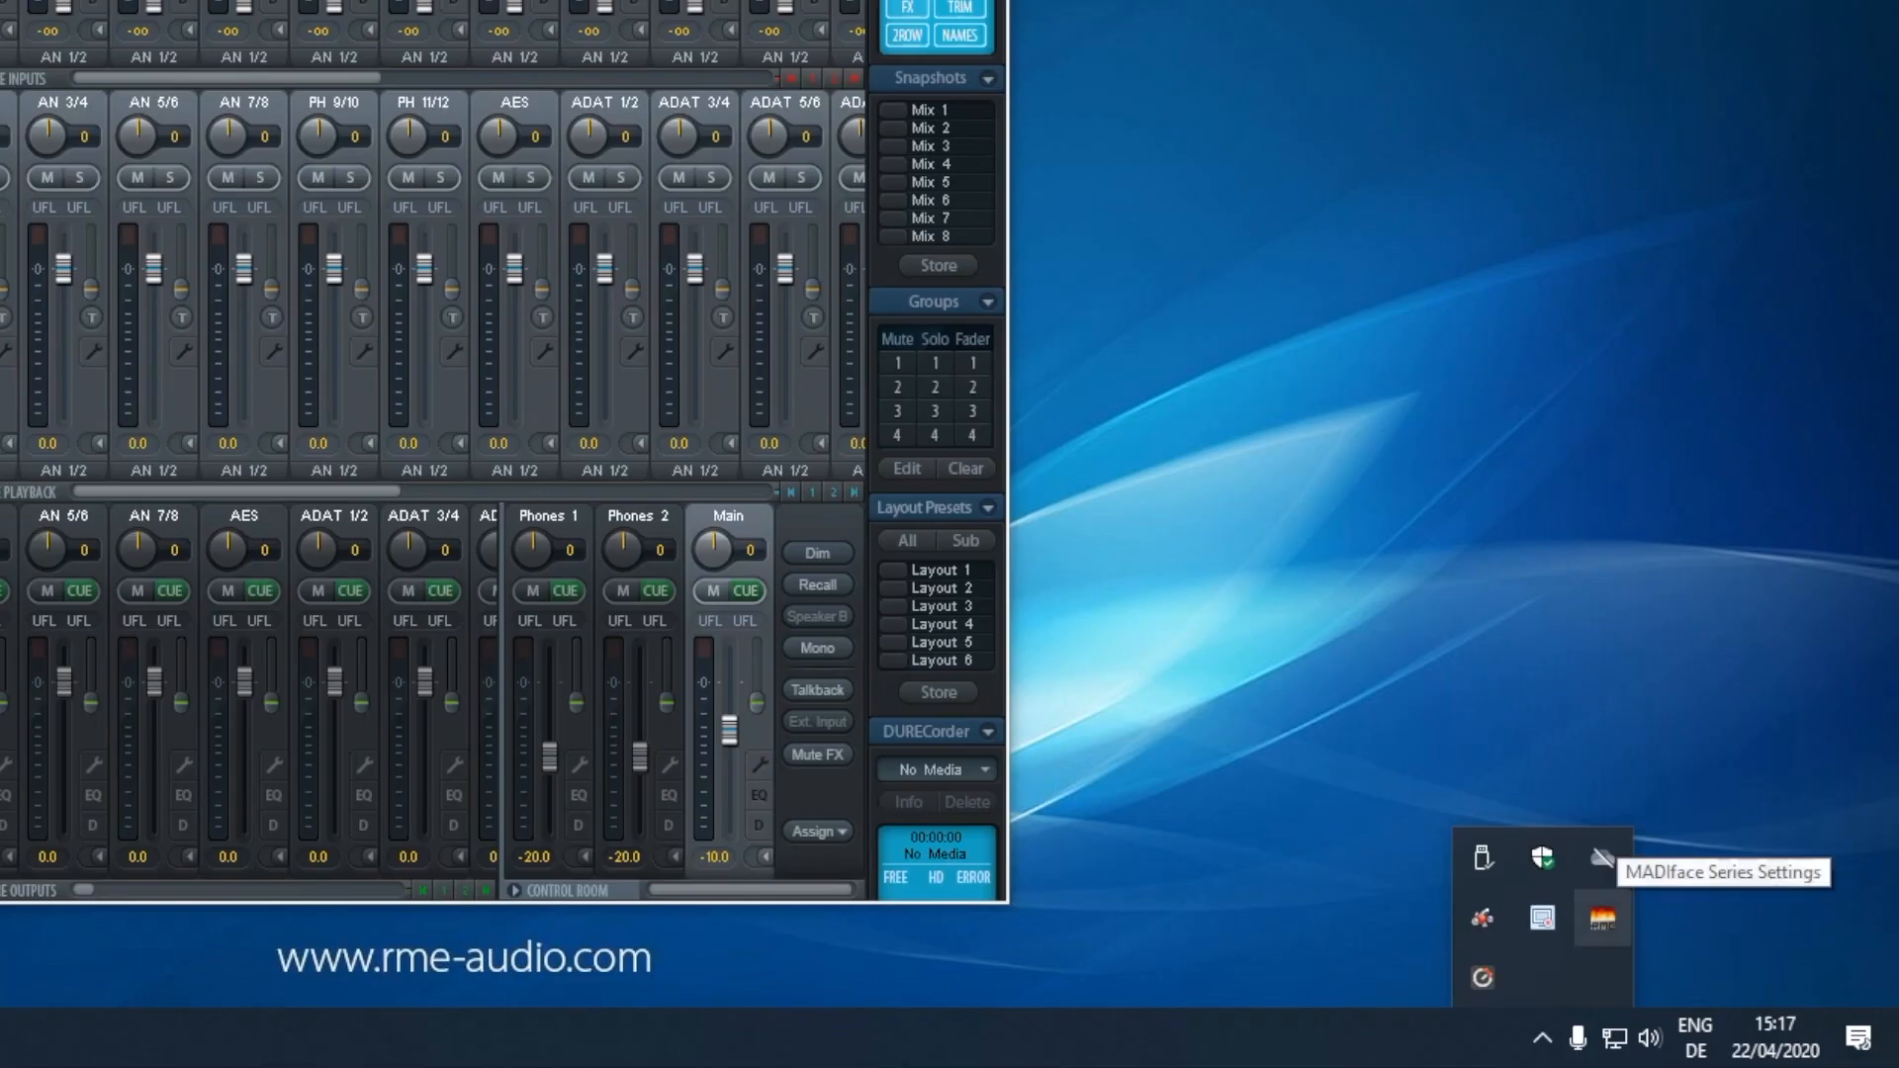
{"action": "left_click", "coordinate": [1601, 918]}
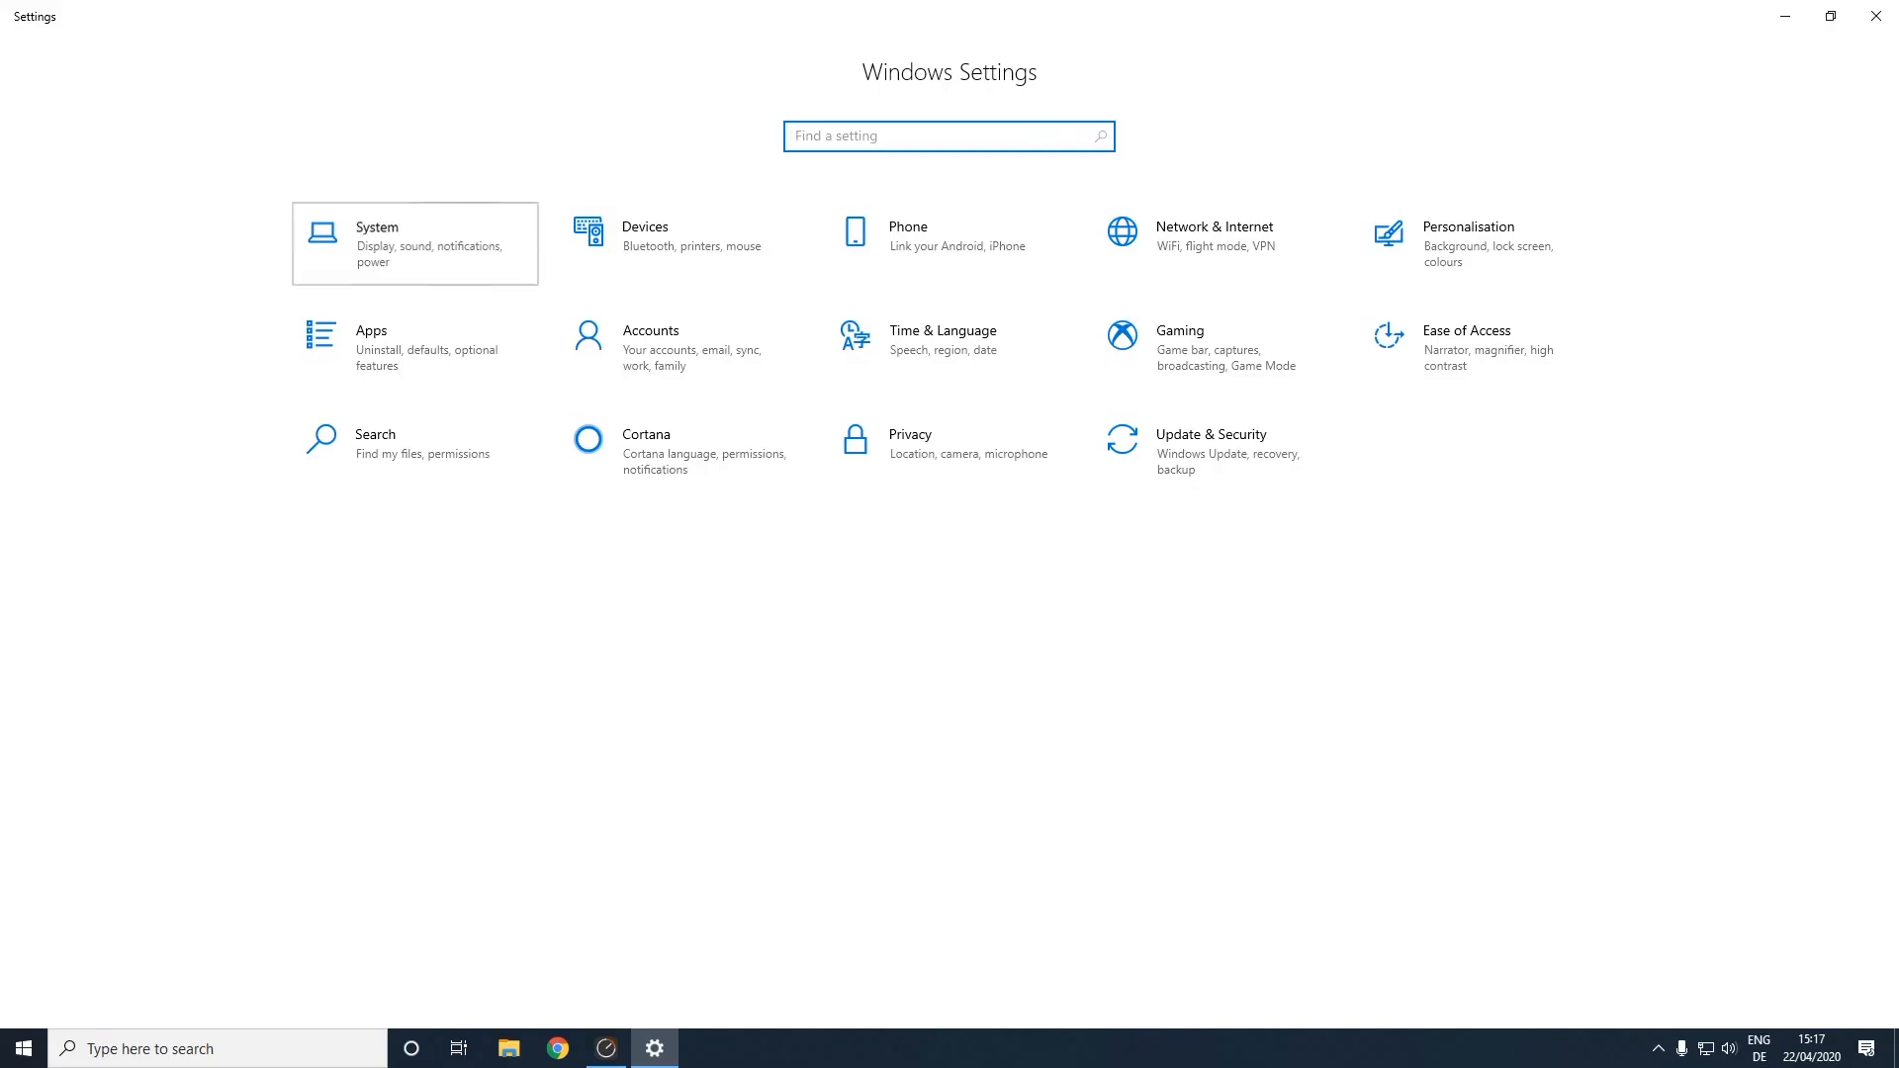
Show the MADIface Series Settings dialog from its tray icon
{"action": "left_click", "coordinate": [413, 241]}
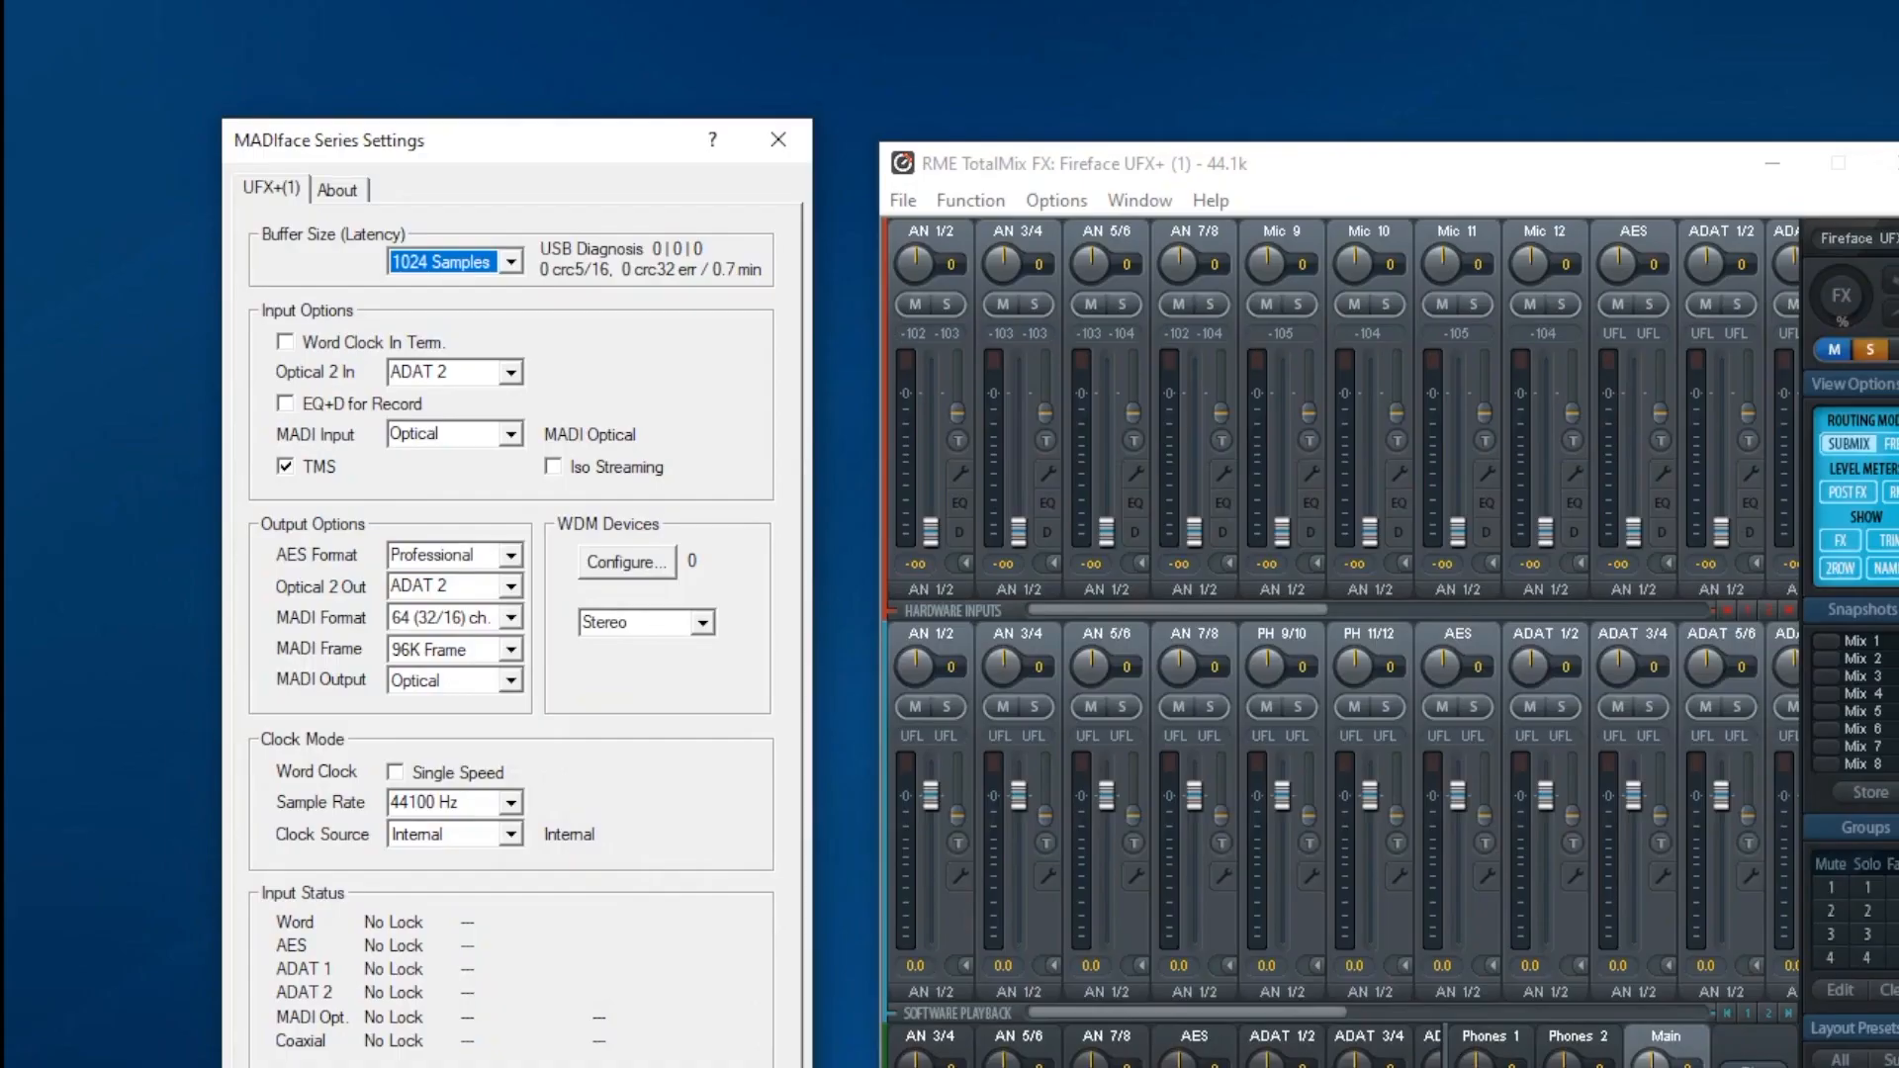
Enable Analog (3+4) and (5+6) as WDM devices and Analog (1+2) as speaker, then confirm
{"action": "left_click", "coordinate": [625, 560]}
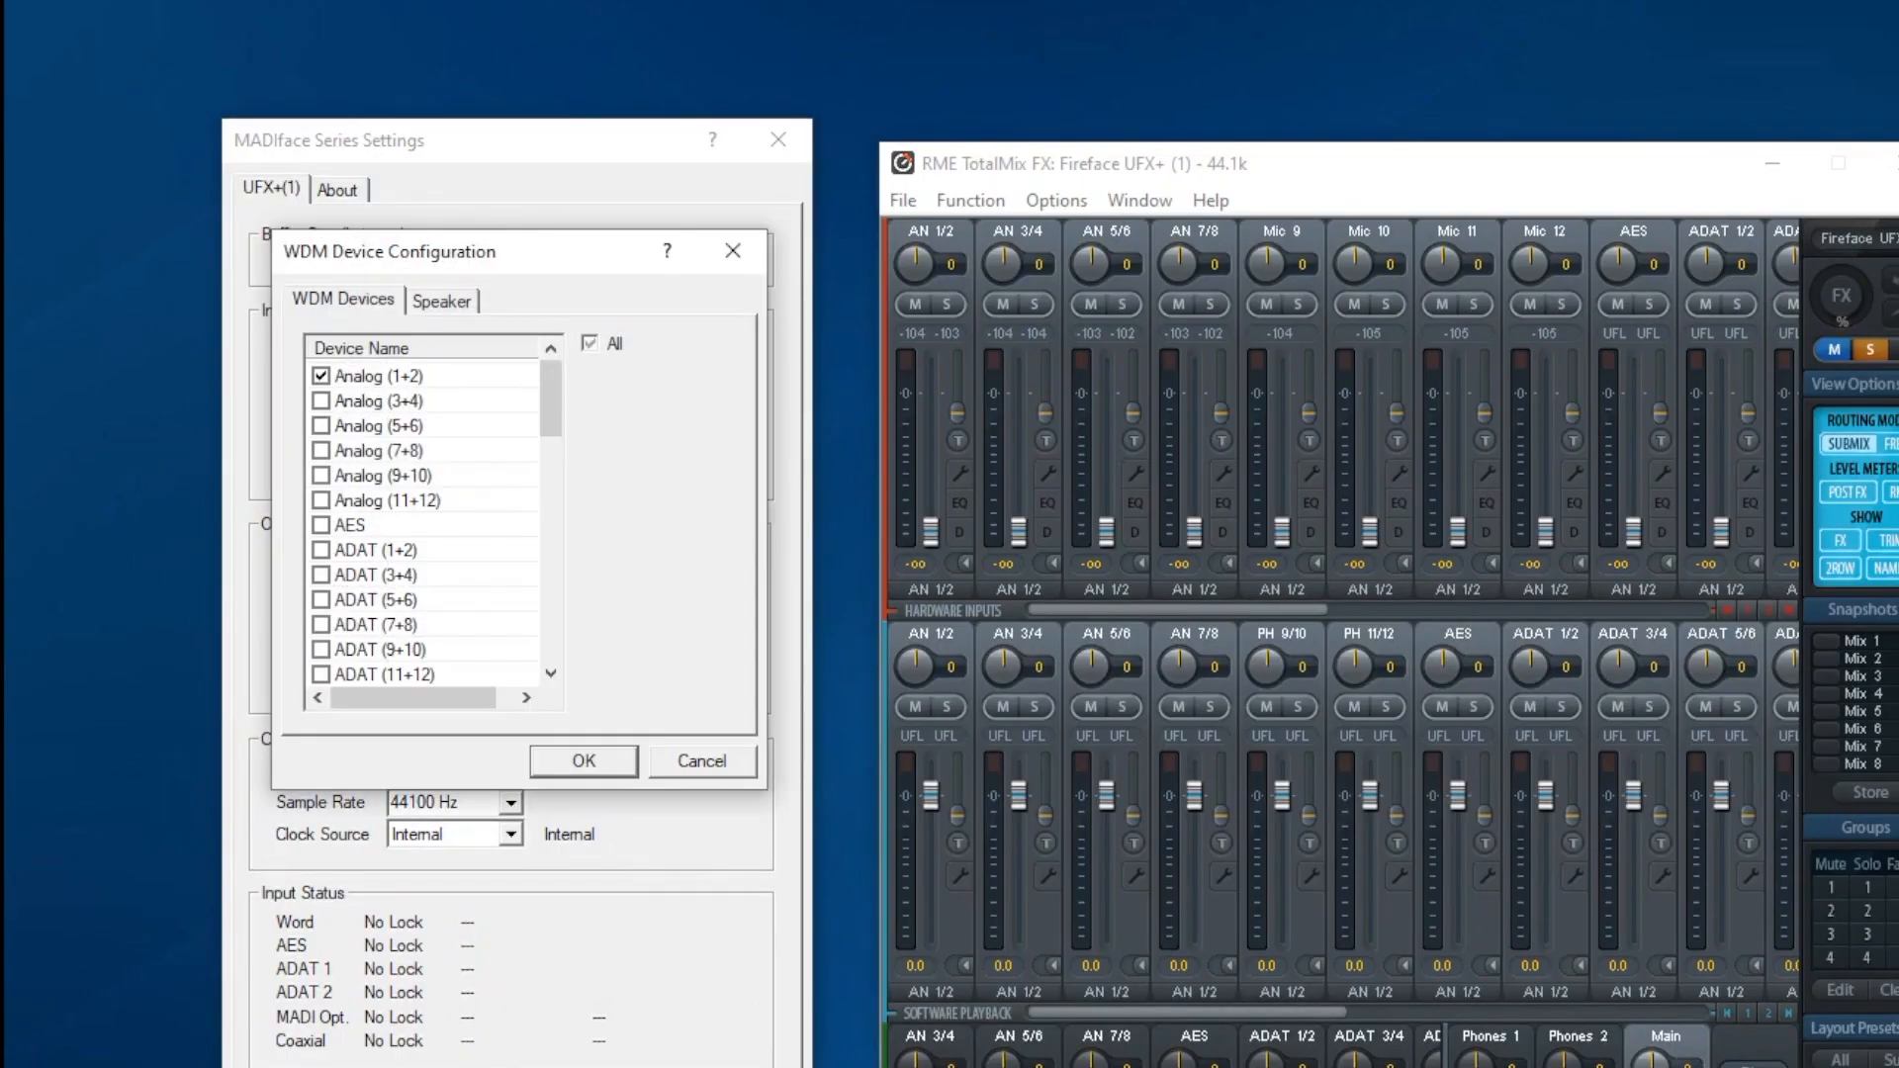
{"action": "left_click", "coordinate": [322, 426]}
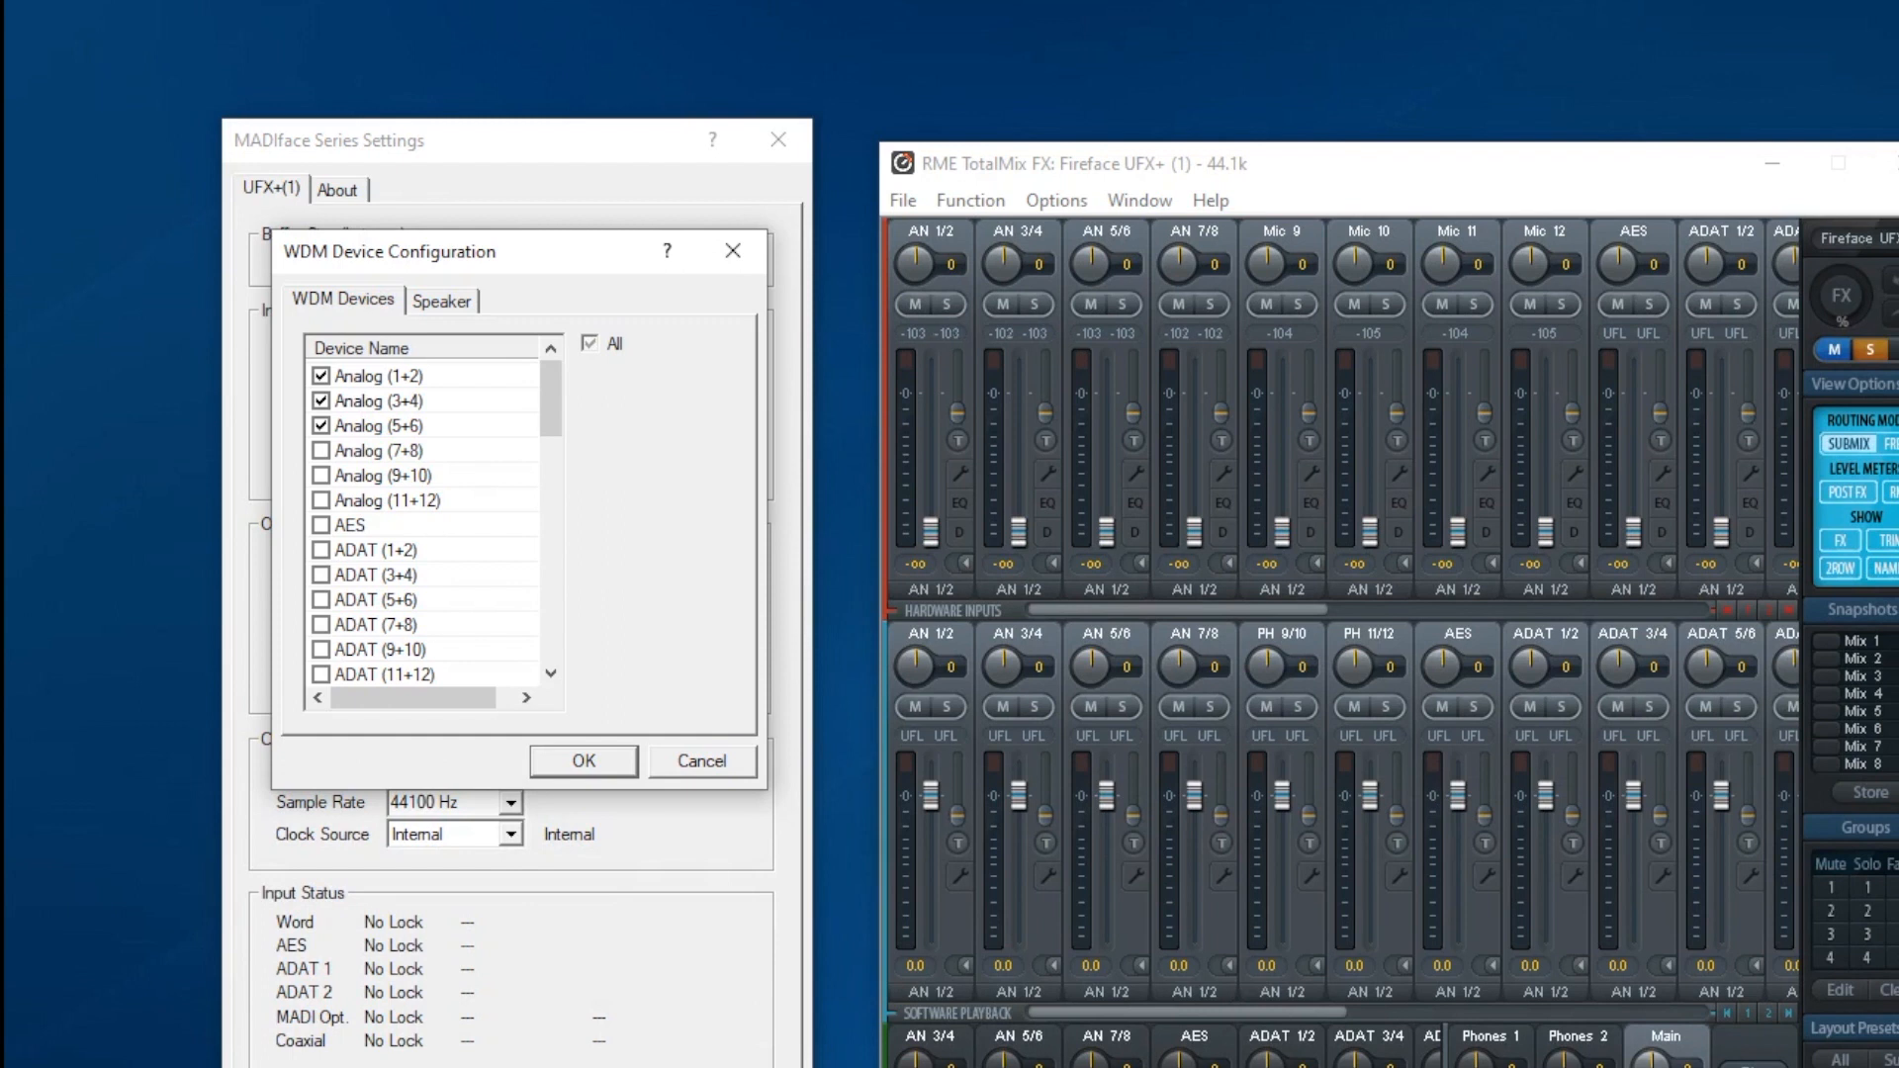
{"action": "left_click", "coordinate": [441, 299]}
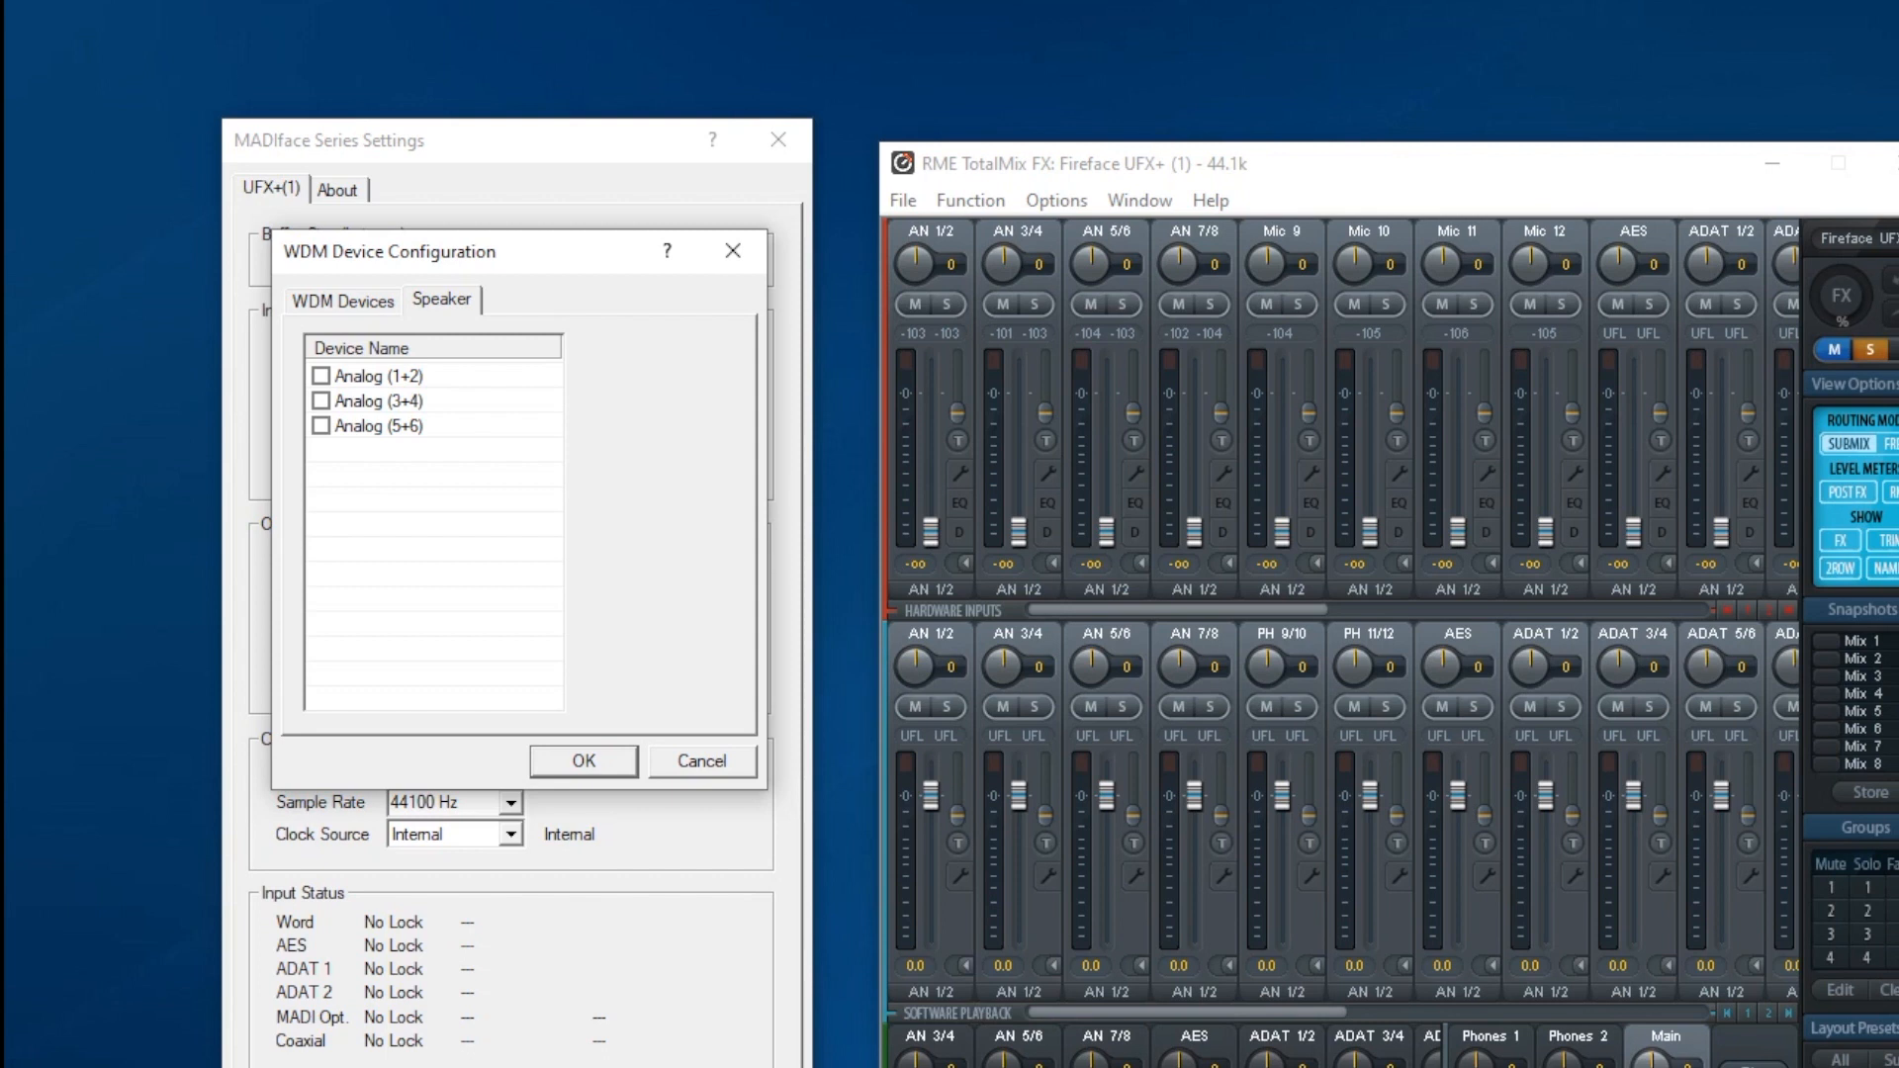
{"action": "left_click", "coordinate": [321, 376]}
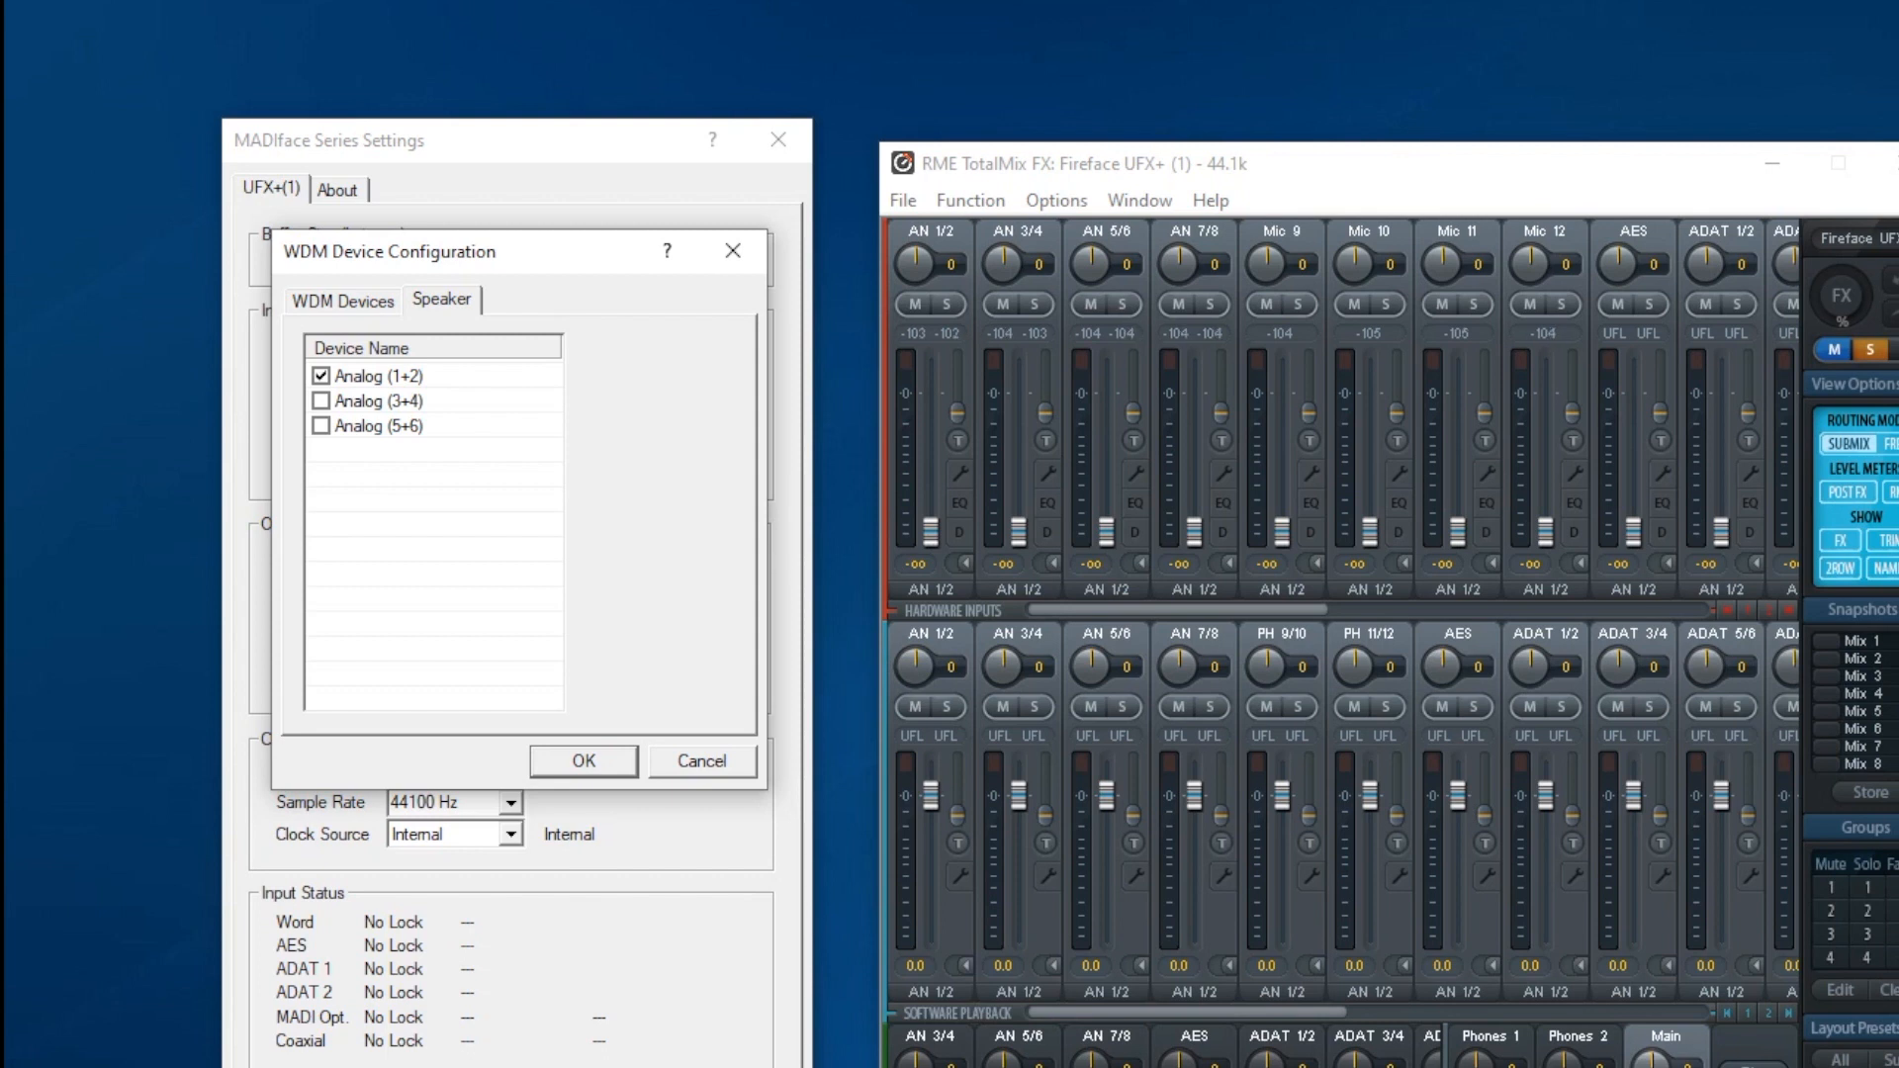
{"action": "left_click", "coordinate": [581, 760]}
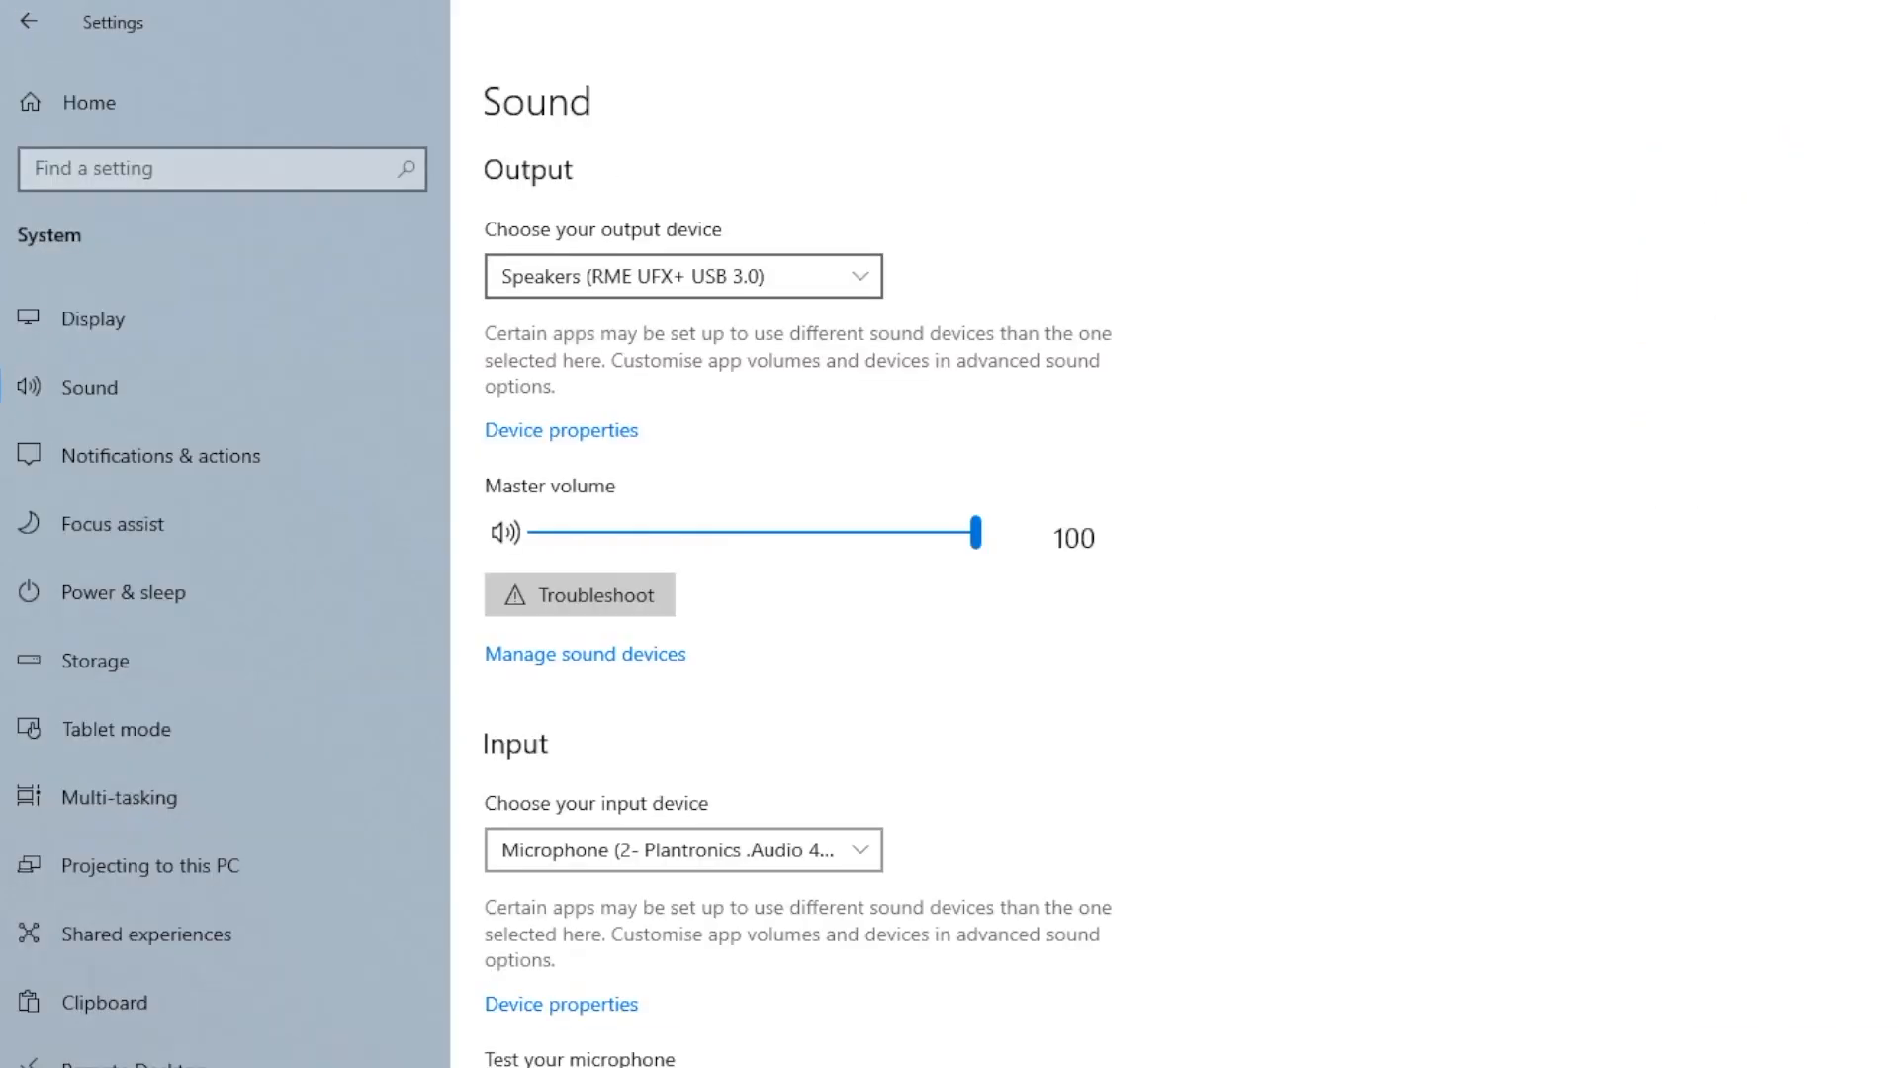
{"action": "left_click", "coordinate": [683, 275]}
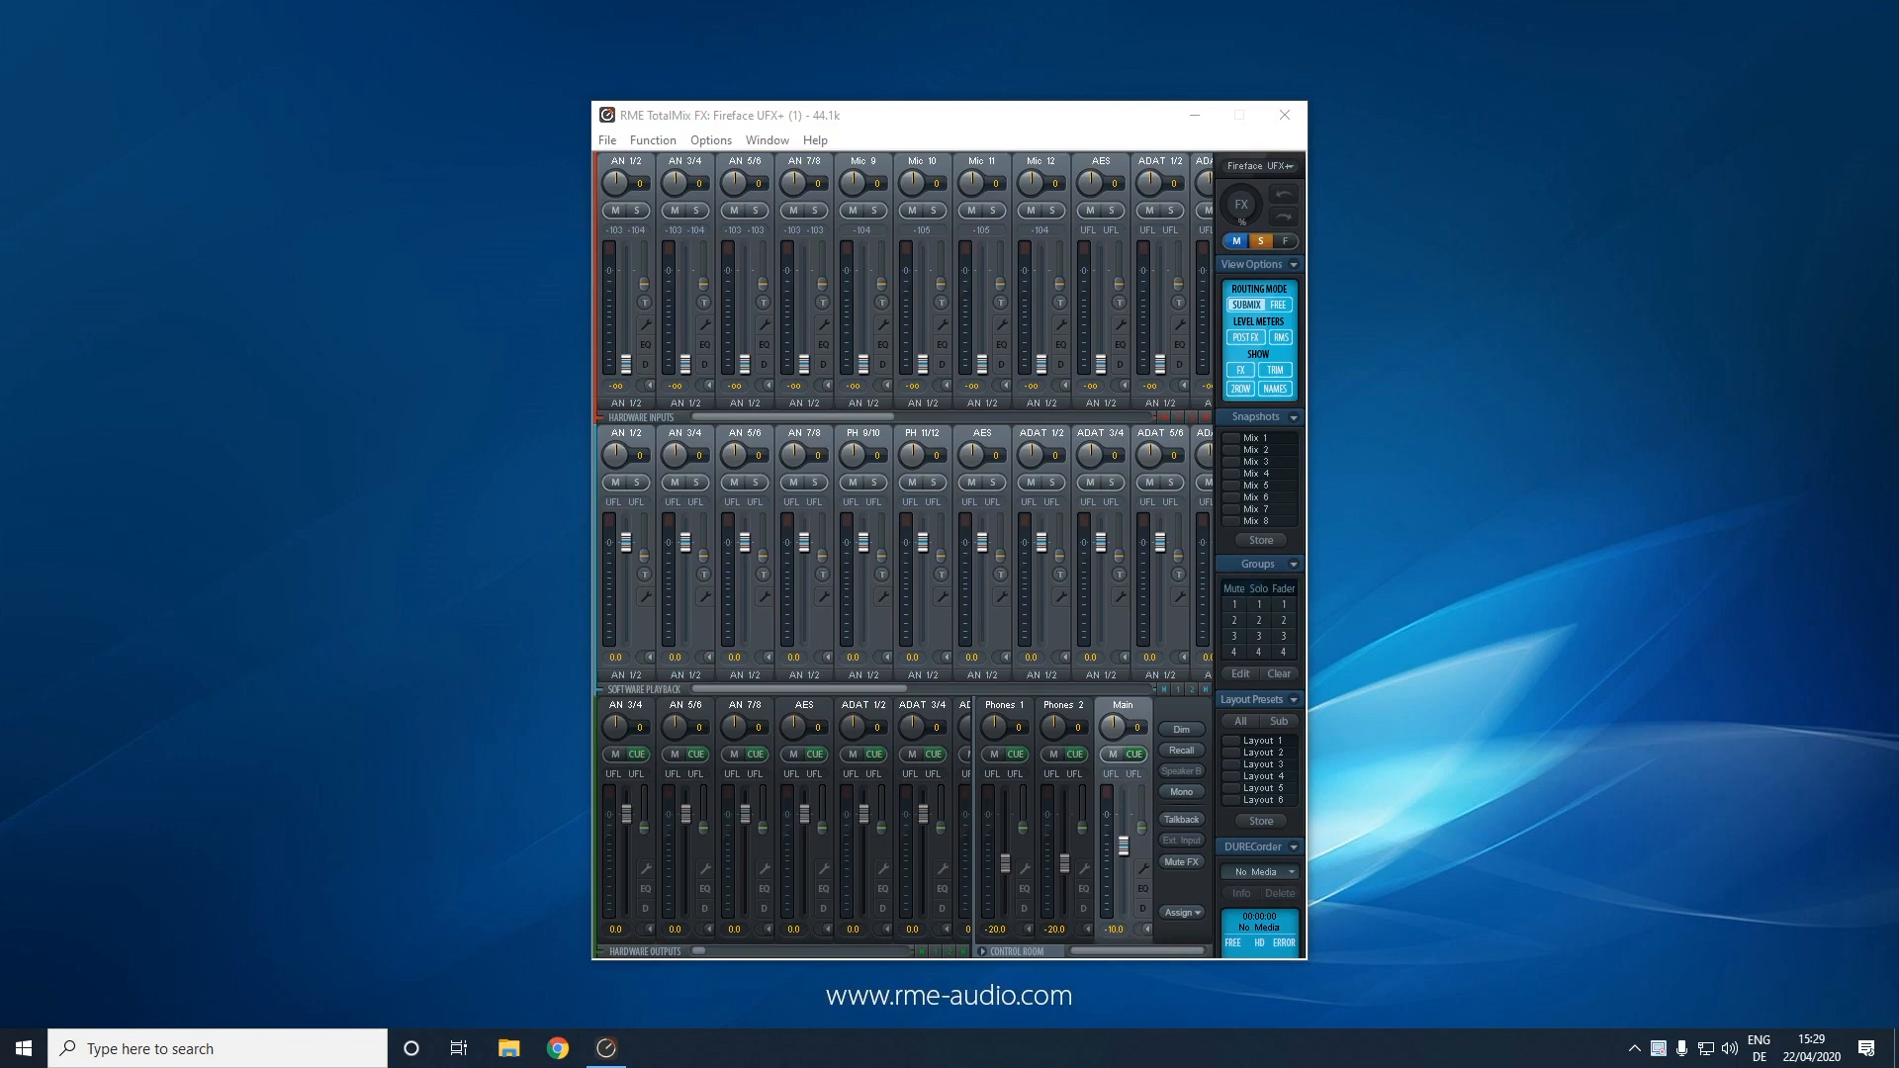
Switch to REAPER and reach its Preferences Device page with the Audio system list
{"action": "left_click", "coordinate": [655, 1048]}
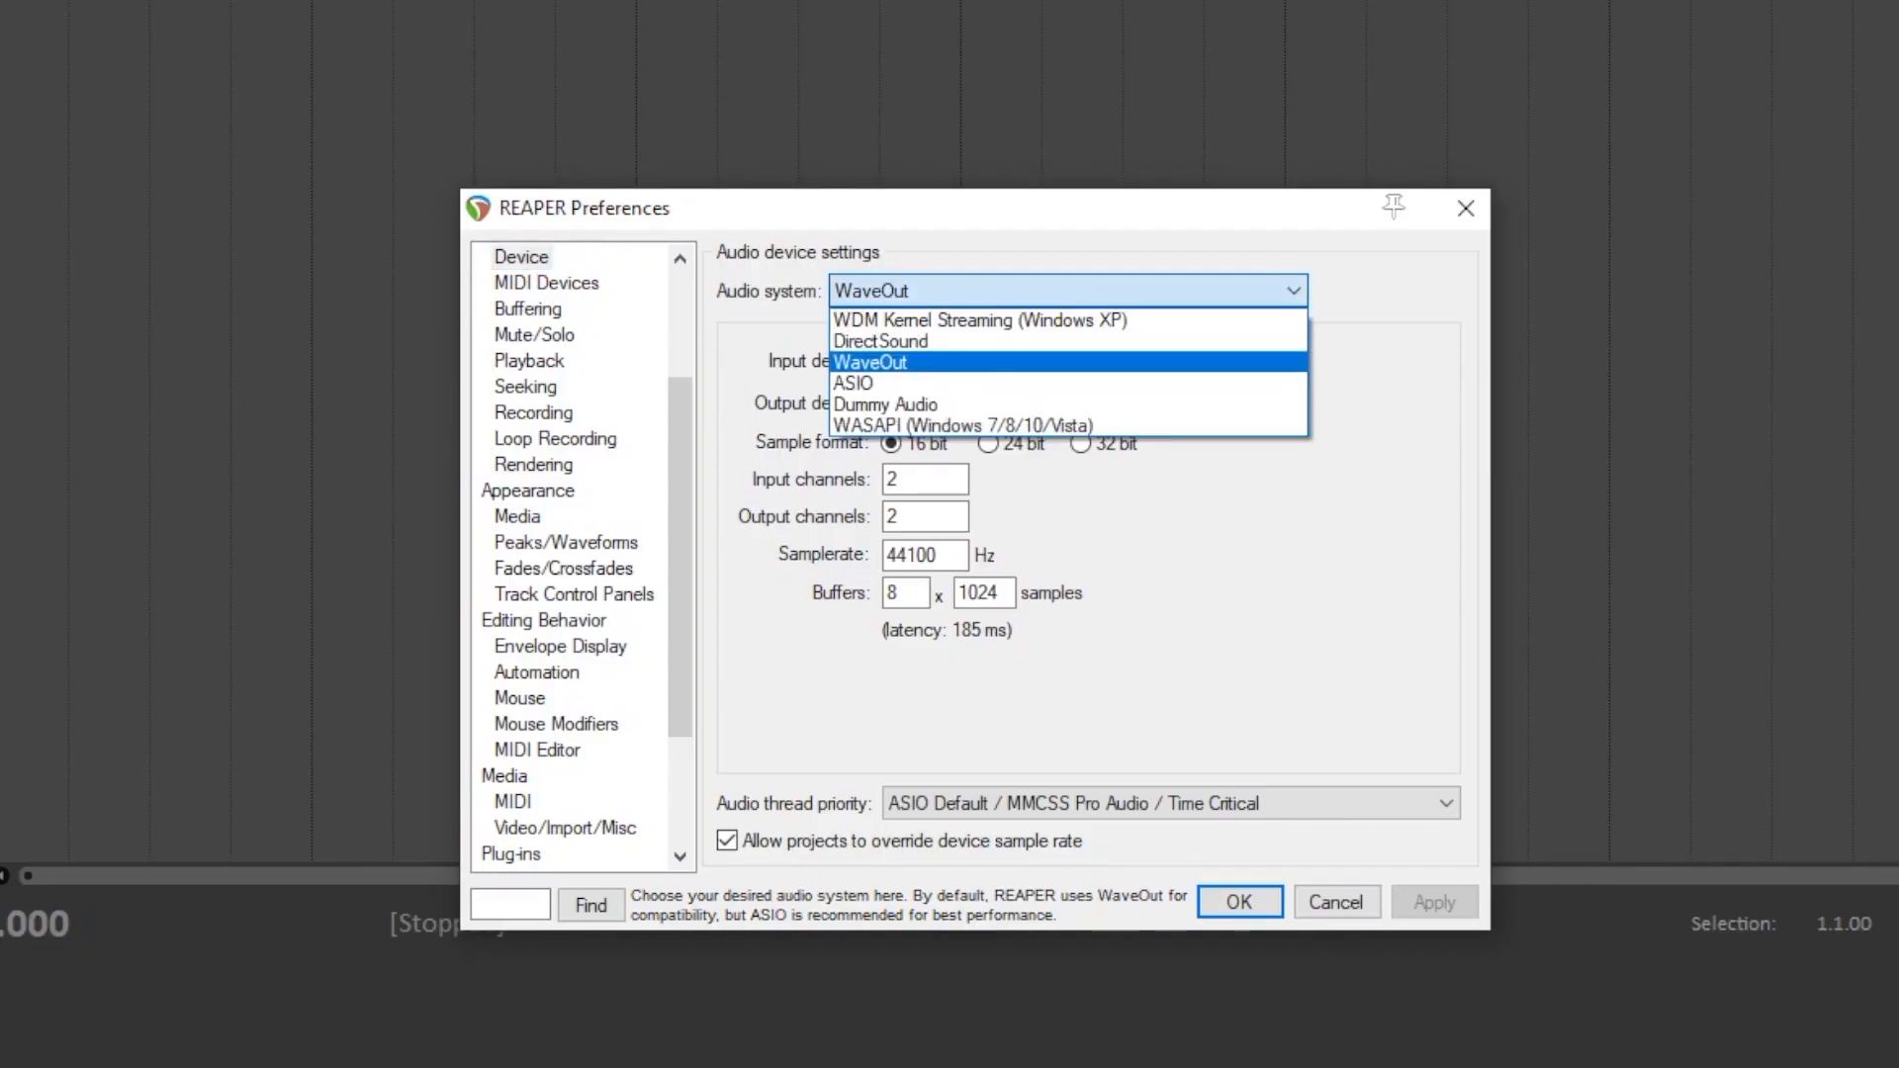
Choose ASIO, with inputs from 1: Analog 1 to 94: MADI 64
{"action": "left_click", "coordinate": [852, 381]}
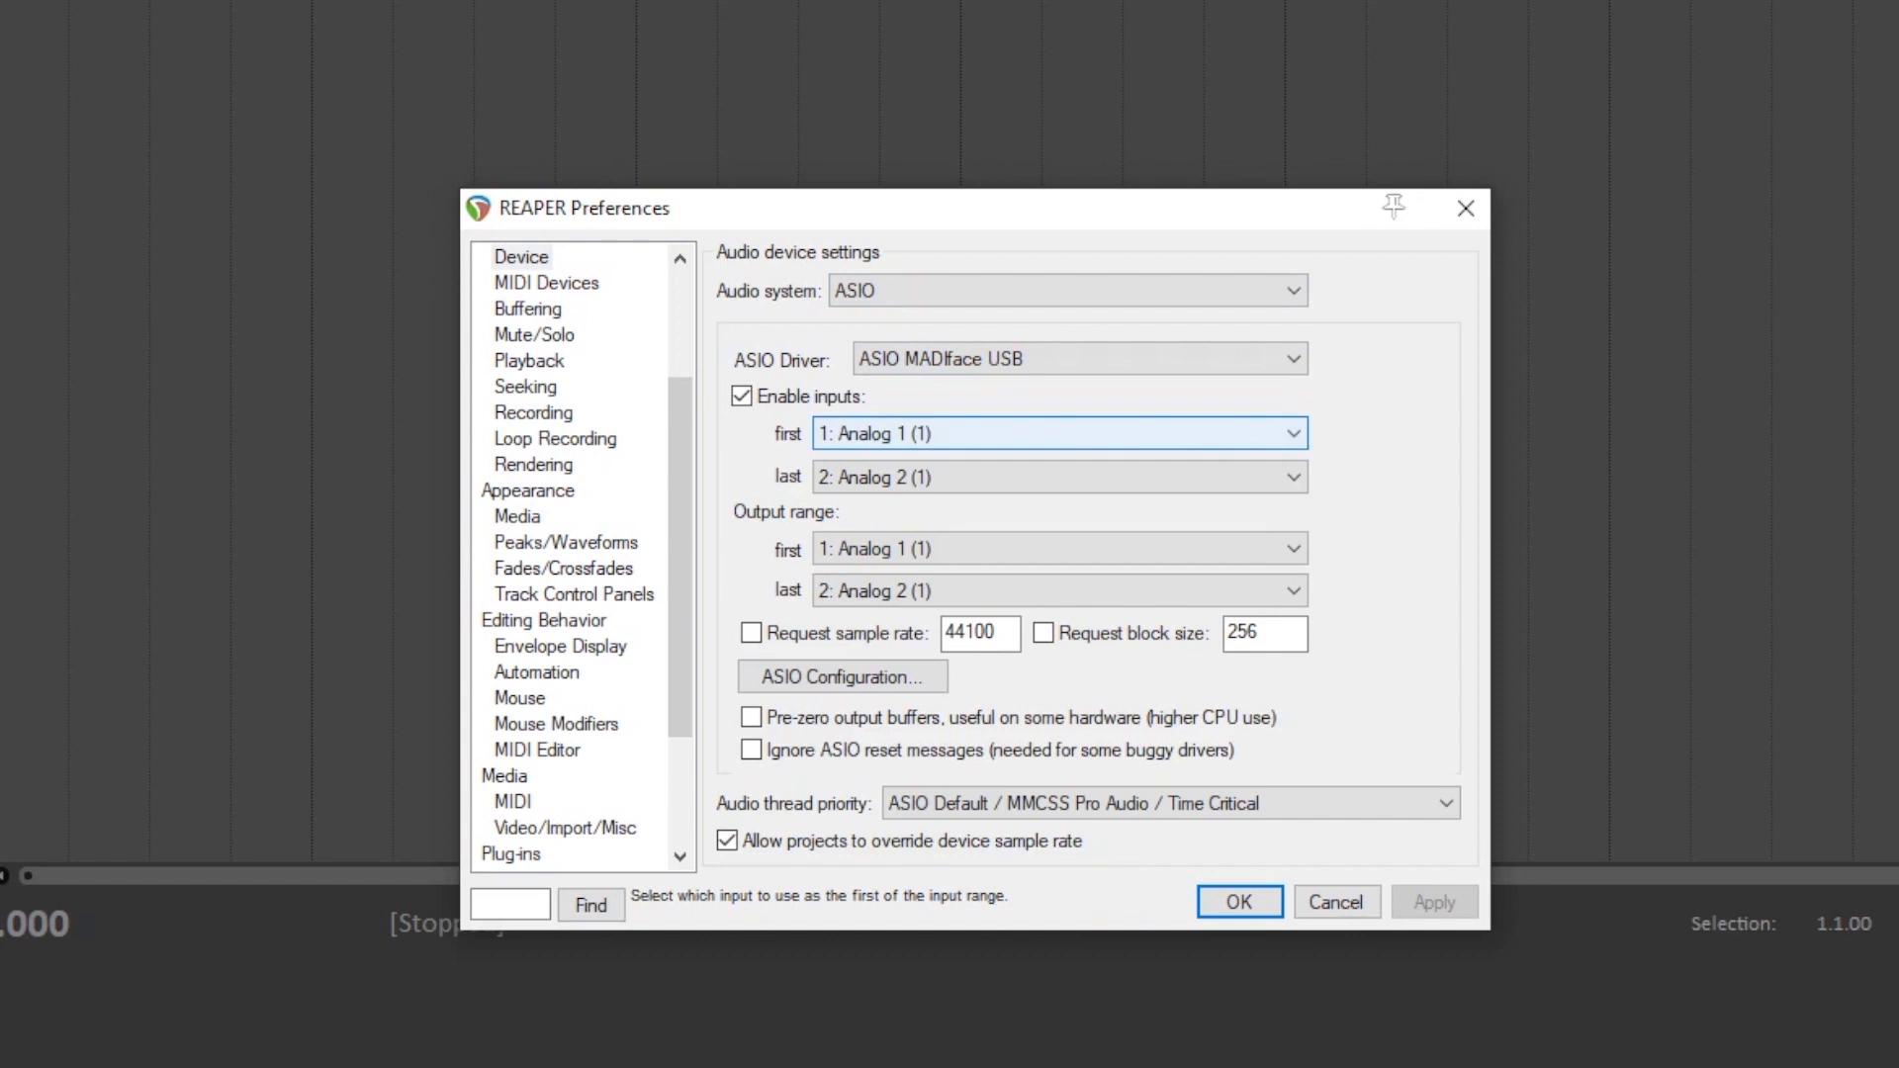
{"action": "left_click", "coordinate": [1056, 476]}
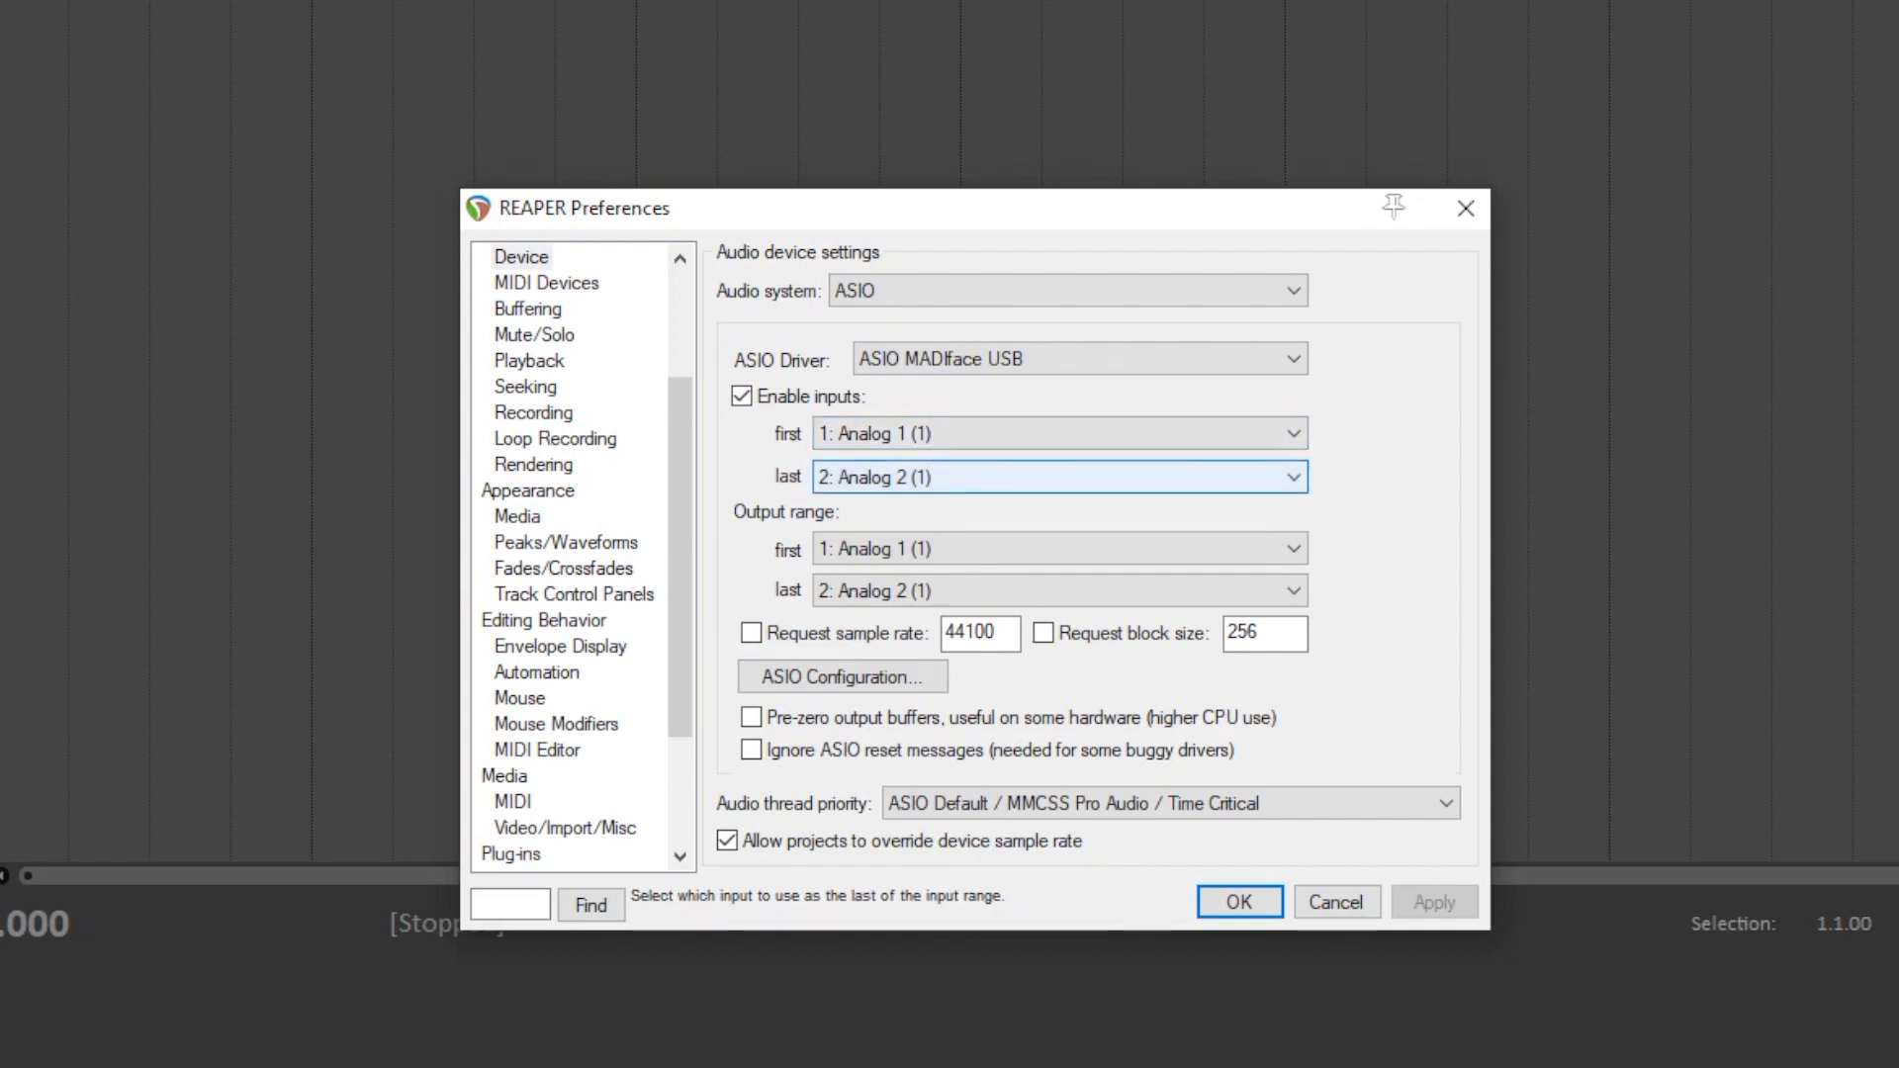
{"action": "left_click", "coordinate": [1056, 477]}
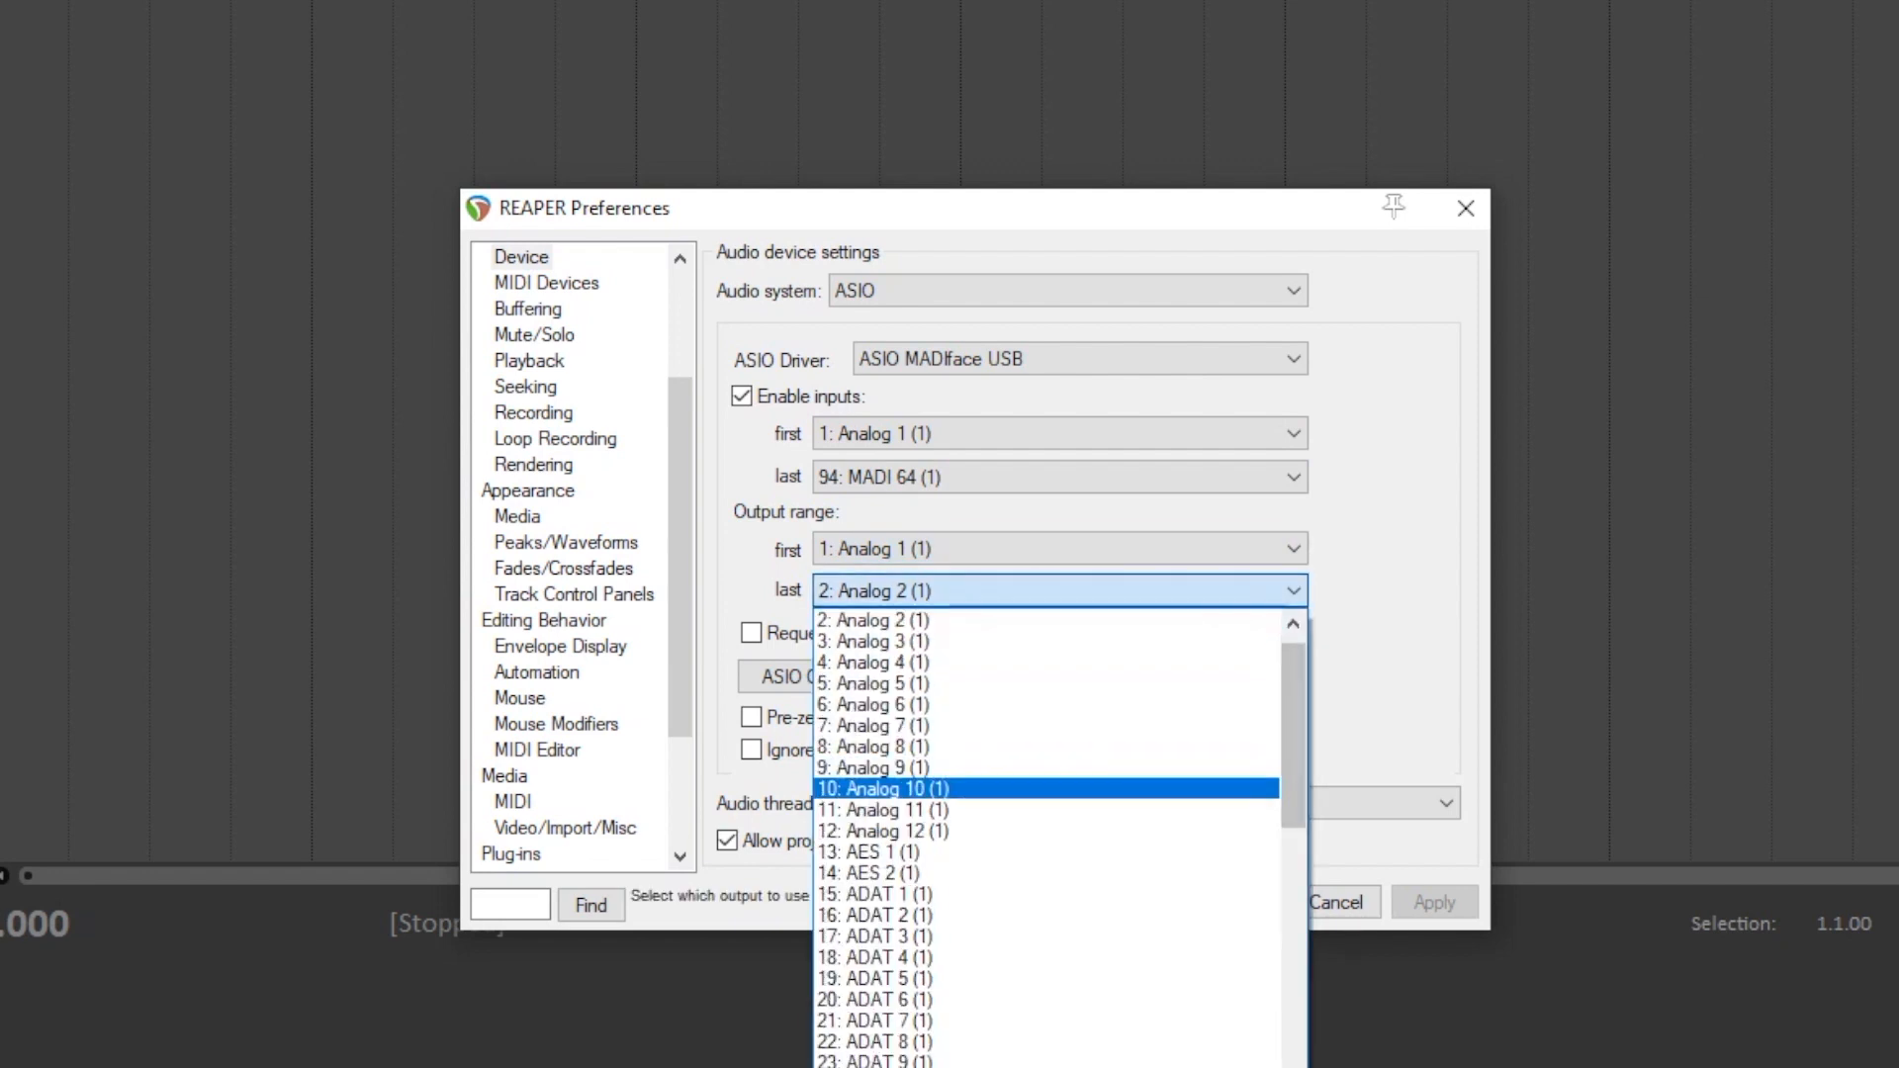
{"action": "scroll", "scroll_direction": "down", "scroll_amount": 3}
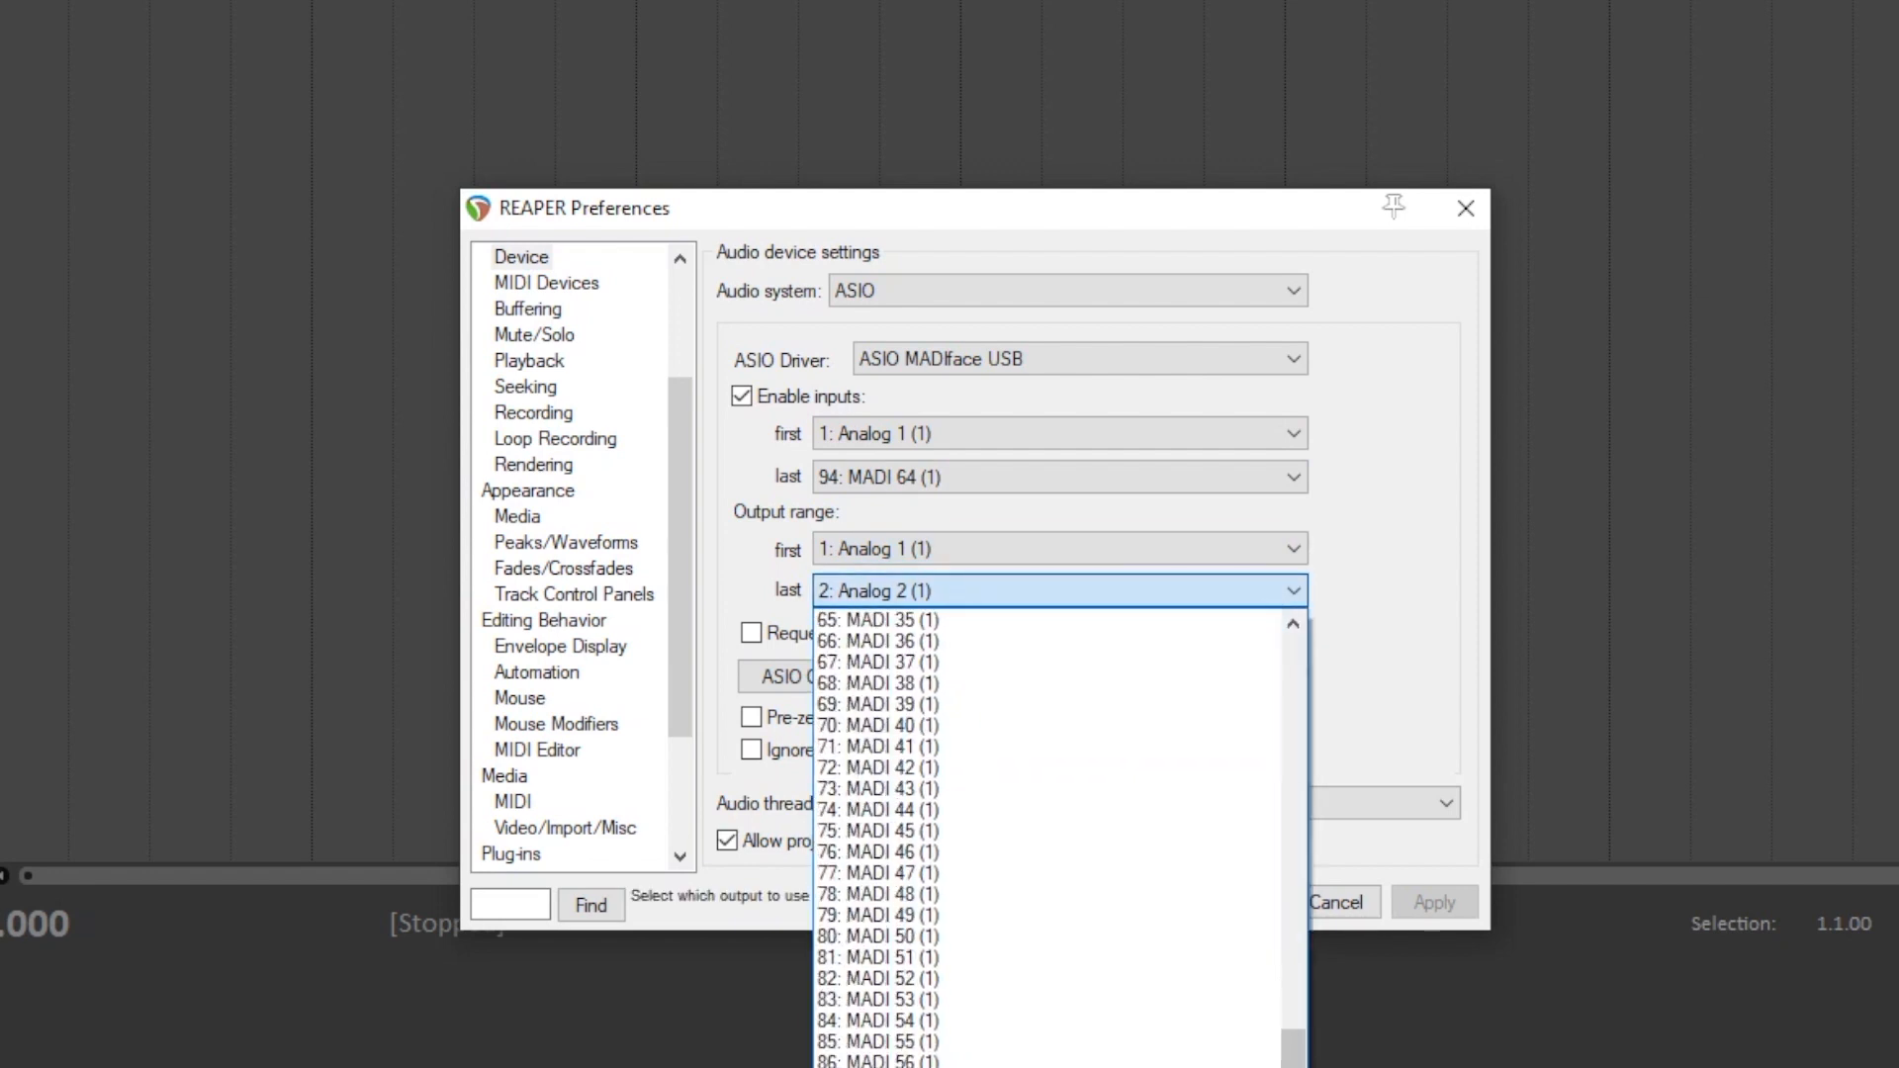